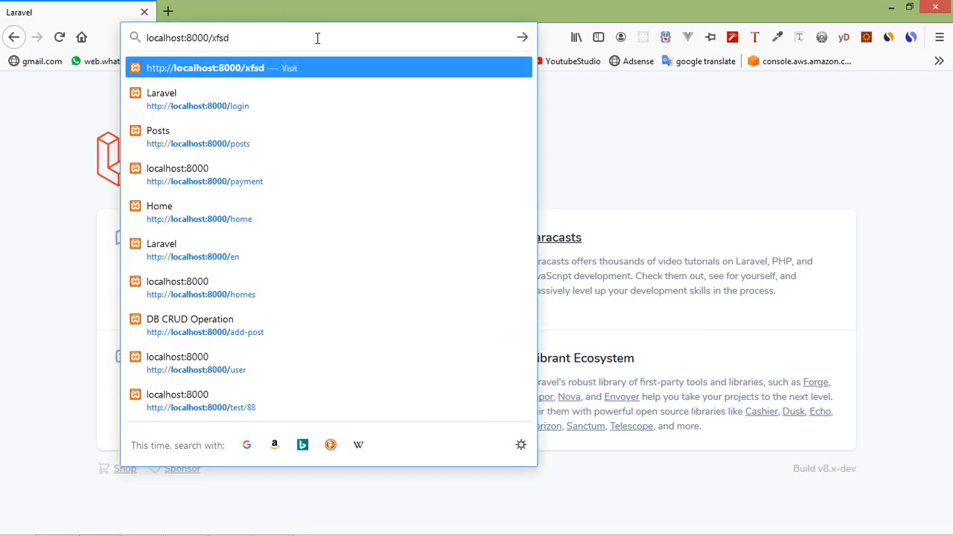
# Load a nonexistent route such as localhost:8000/xfsdfsdfsdfsd on the local Laravel site
pyautogui.write('fsdfsdfsd')
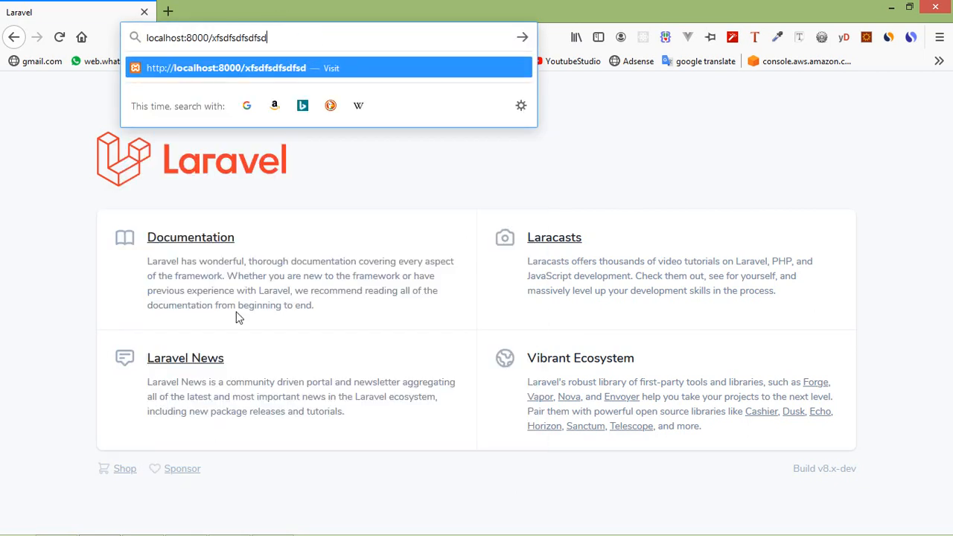
pyautogui.moveTo(442, 197)
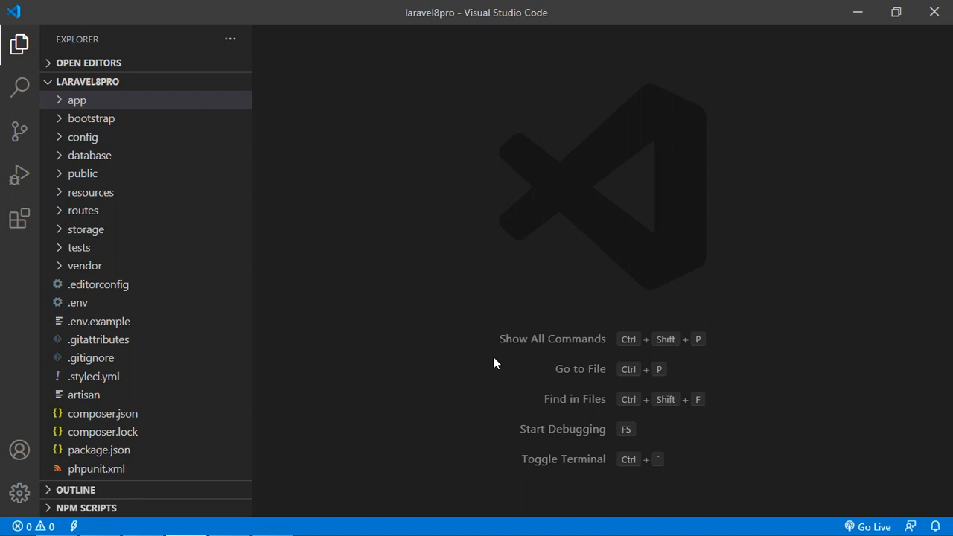
pyautogui.moveTo(90, 192)
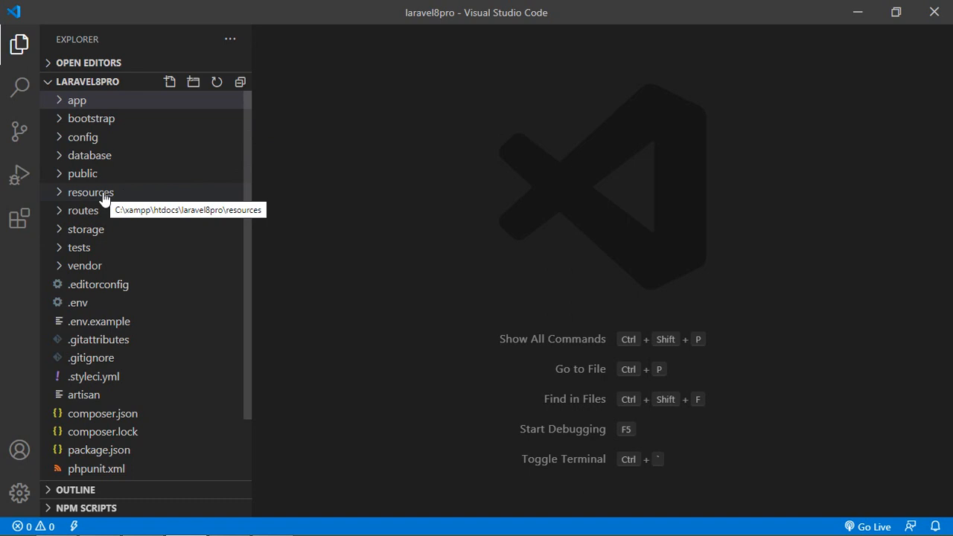
# Create an errors folder inside resources/views
pyautogui.click(90, 192)
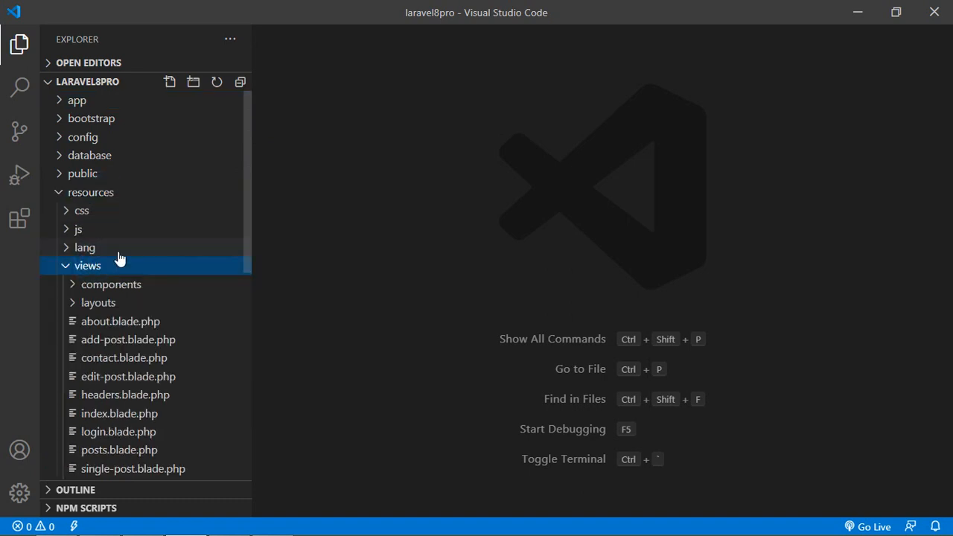
pyautogui.click(88, 265)
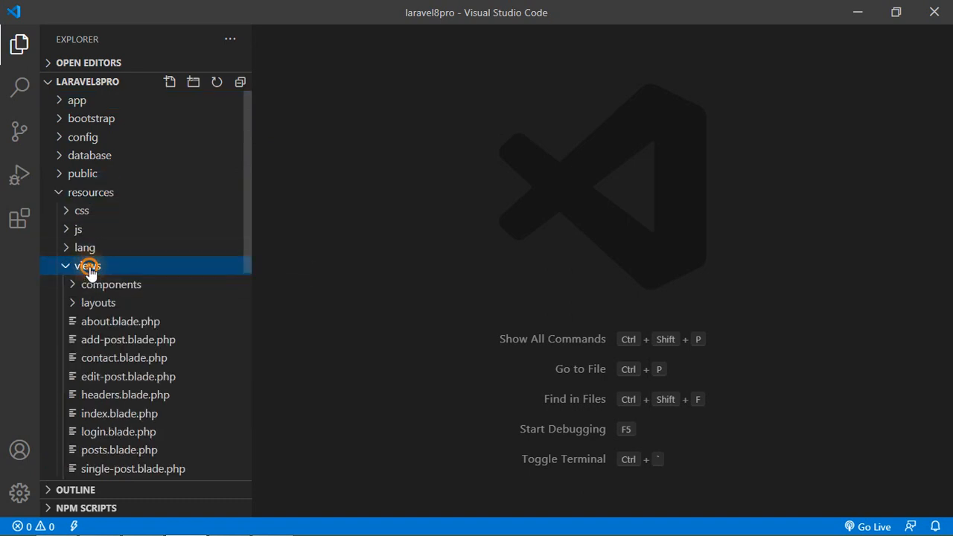
pyautogui.click(193, 82)
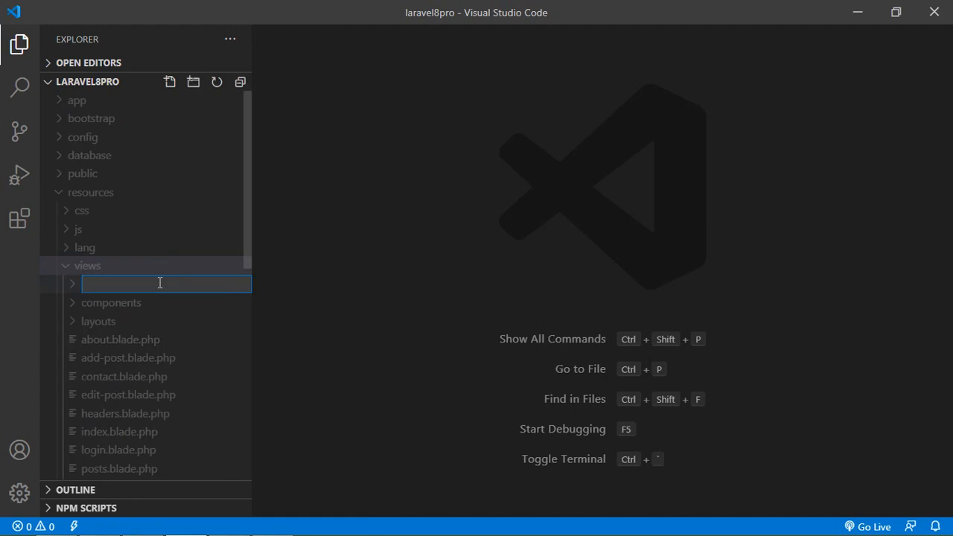
pyautogui.write('e')
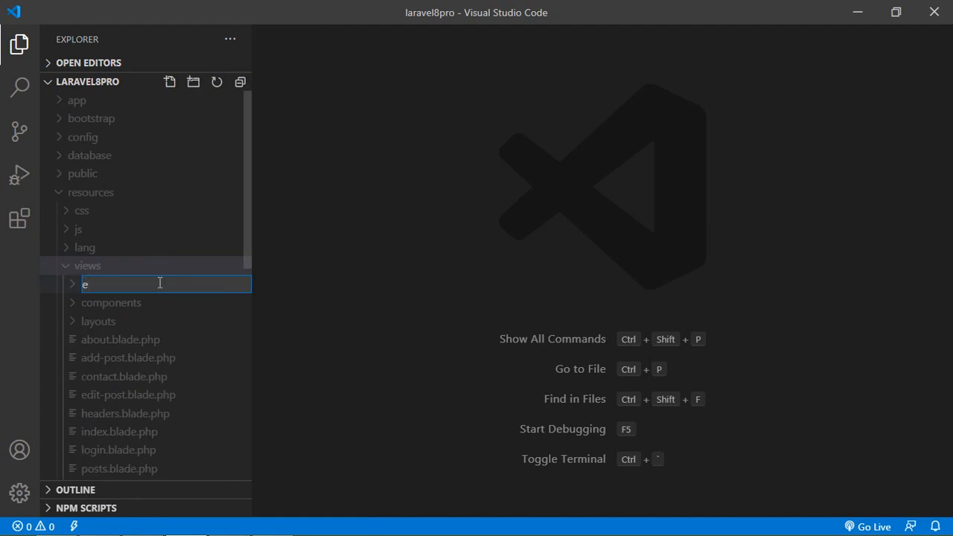
pyautogui.write('rror')
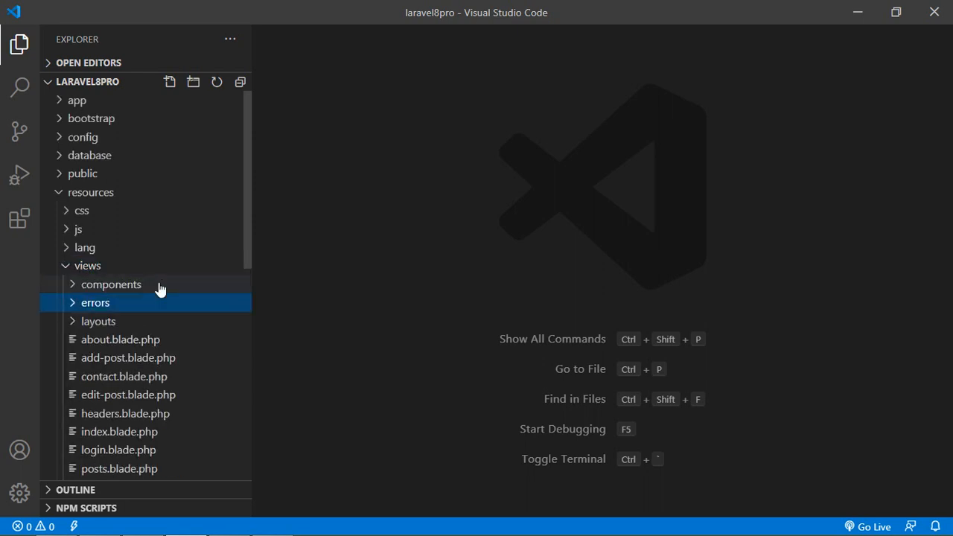
# Create a new 404.blade.php file inside the errors folder
pyautogui.click(95, 302)
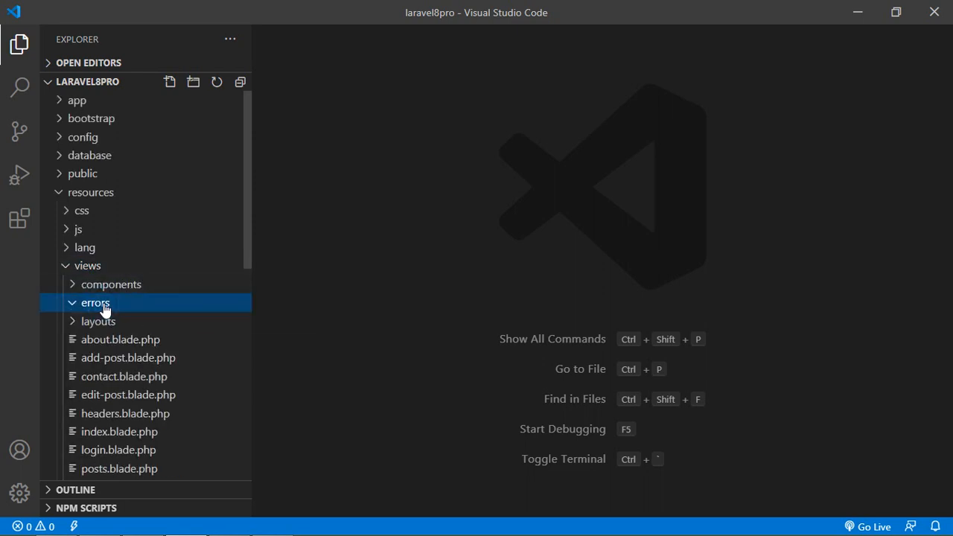
pyautogui.rightClick(96, 302)
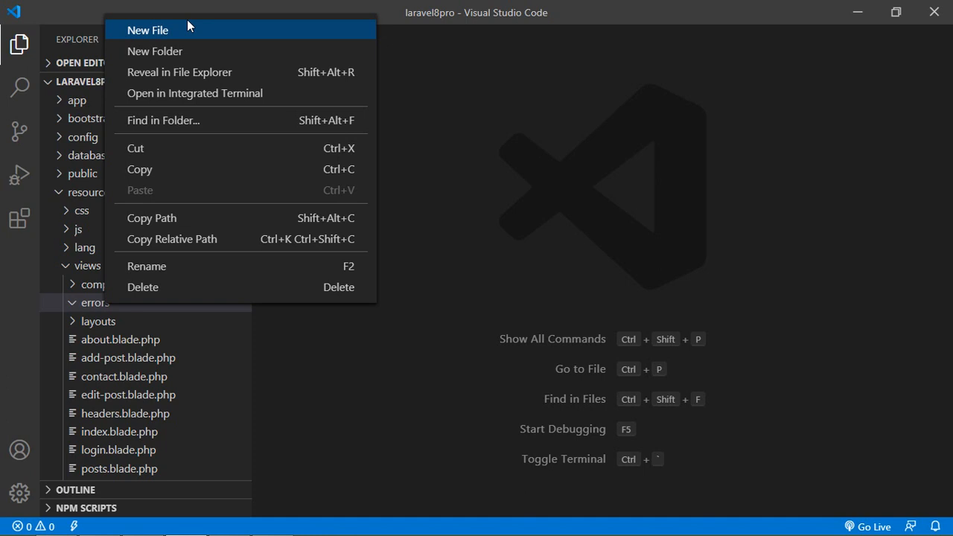
pyautogui.click(147, 29)
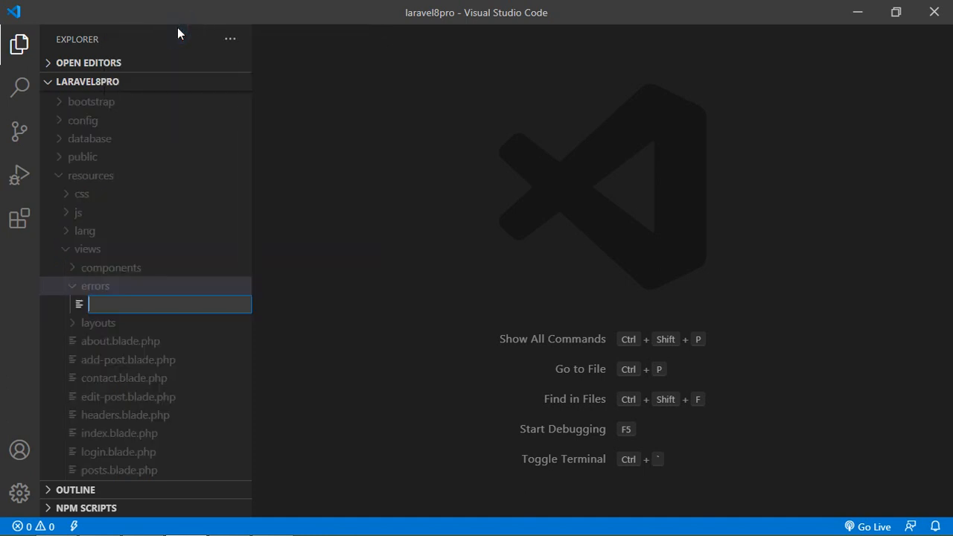
pyautogui.write('404.blade.php')
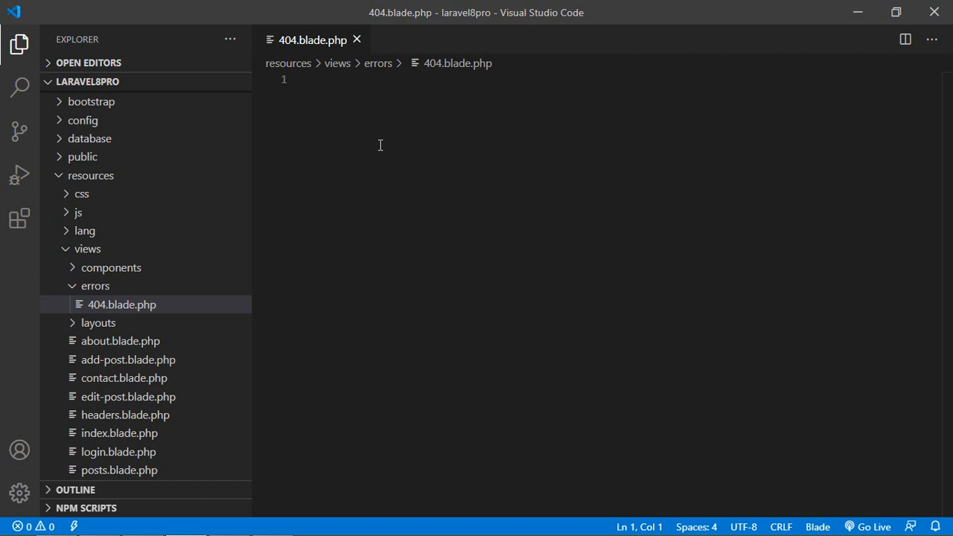
# Expand the Emmet ! boilerplate and title the page Page Not Found
pyautogui.write('!')
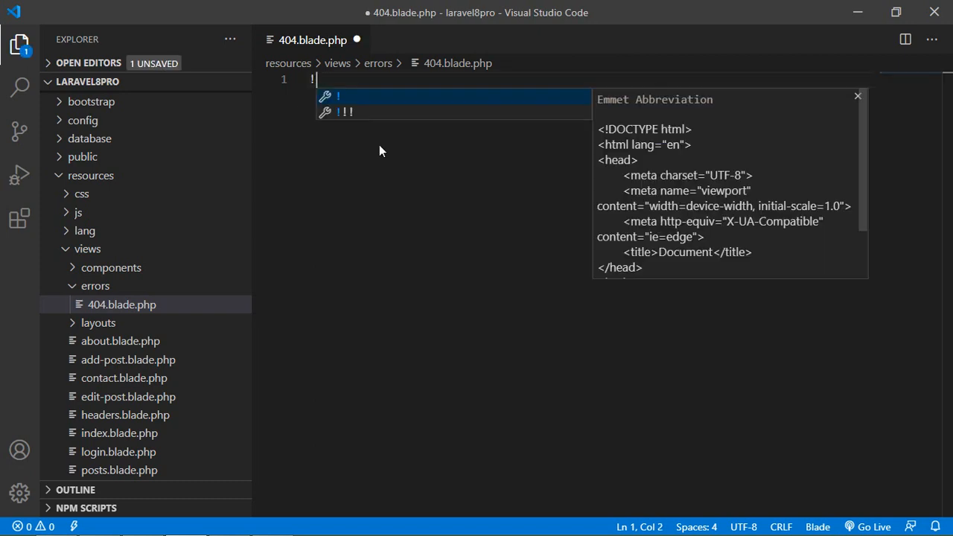
pyautogui.press('Tab')
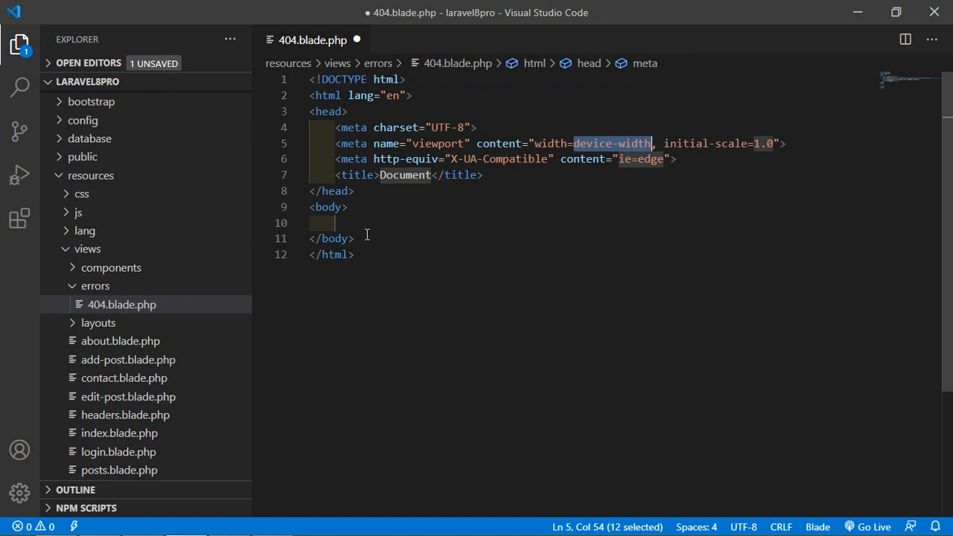
pyautogui.doubleClick(405, 175)
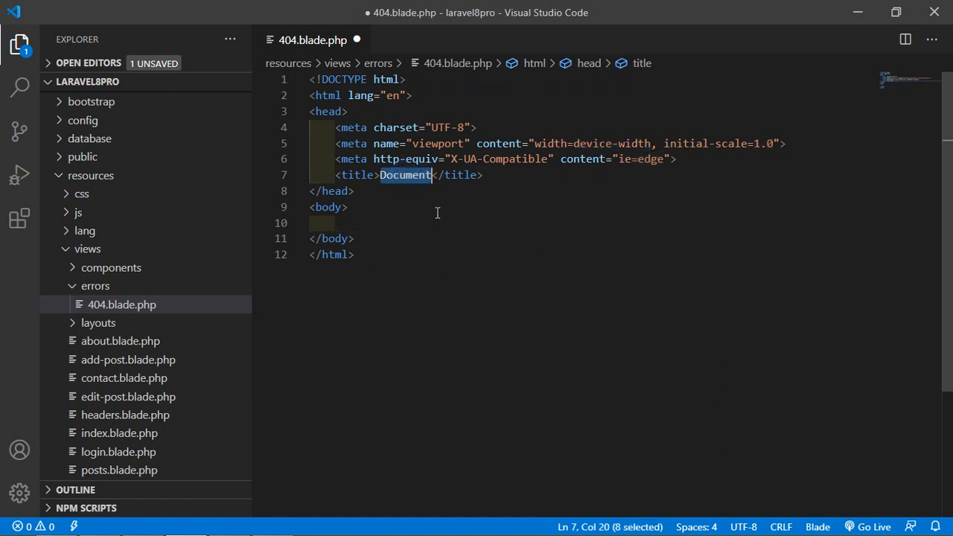
pyautogui.write('Page Not Fo')
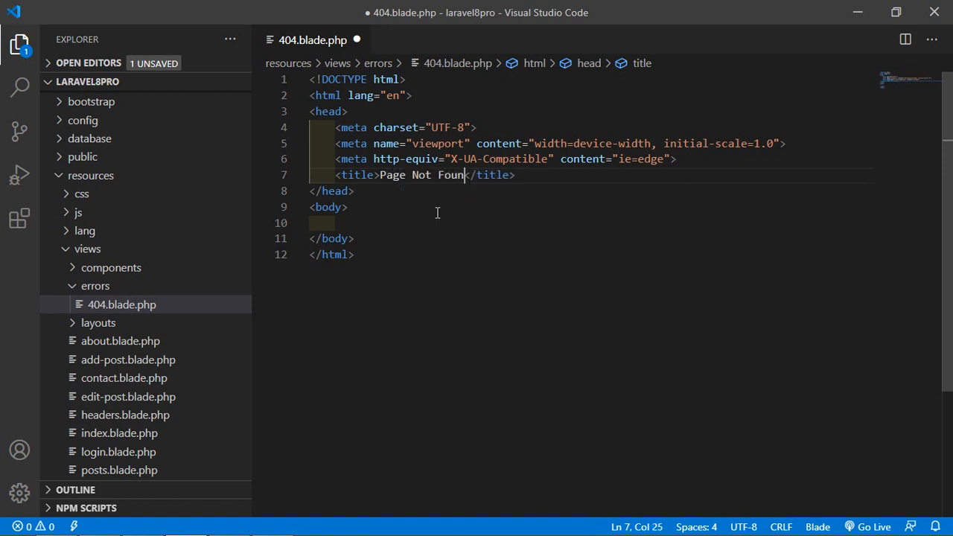
pyautogui.write('d')
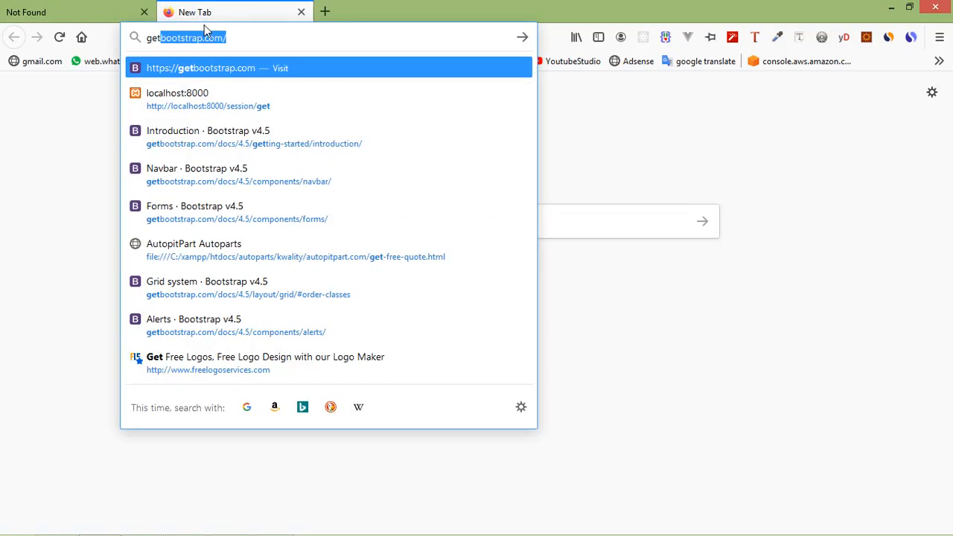
# Go to getbootstrap.com's Get started guide and reach the Quick start snippets
pyautogui.click(200, 69)
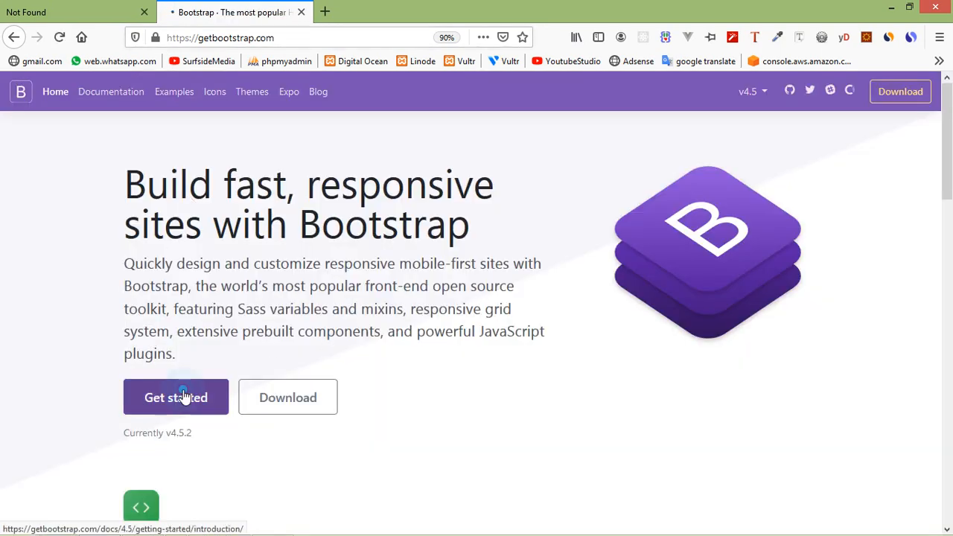
pyautogui.click(176, 396)
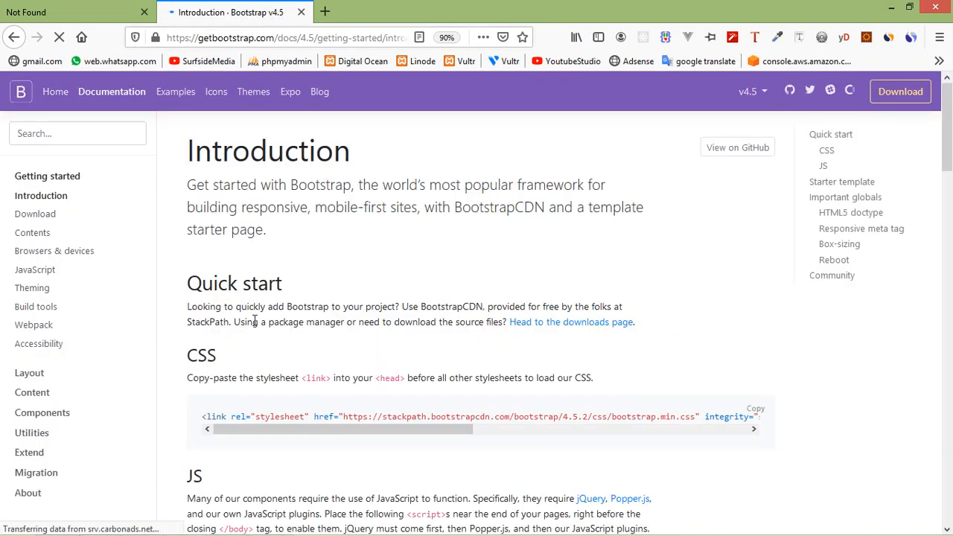
pyautogui.click(754, 444)
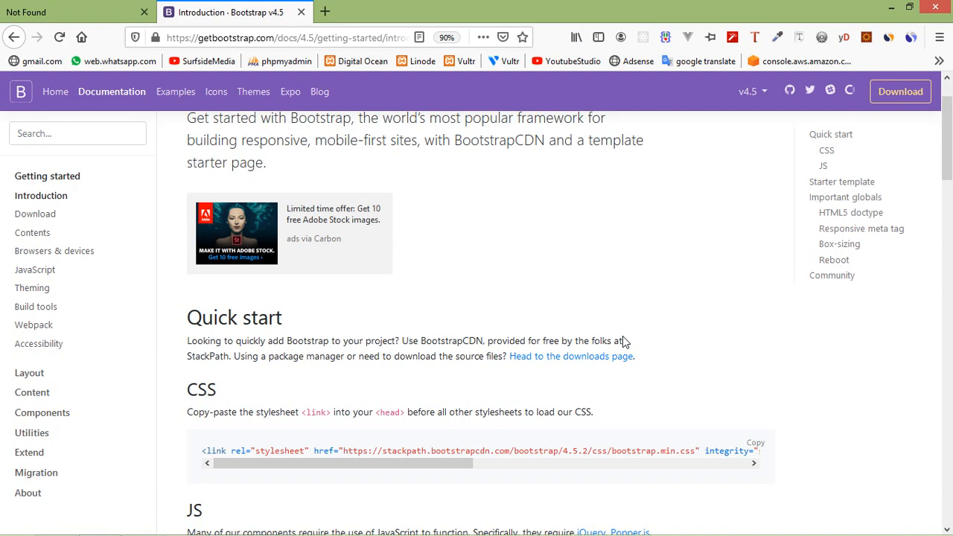
pyautogui.scroll(-3)
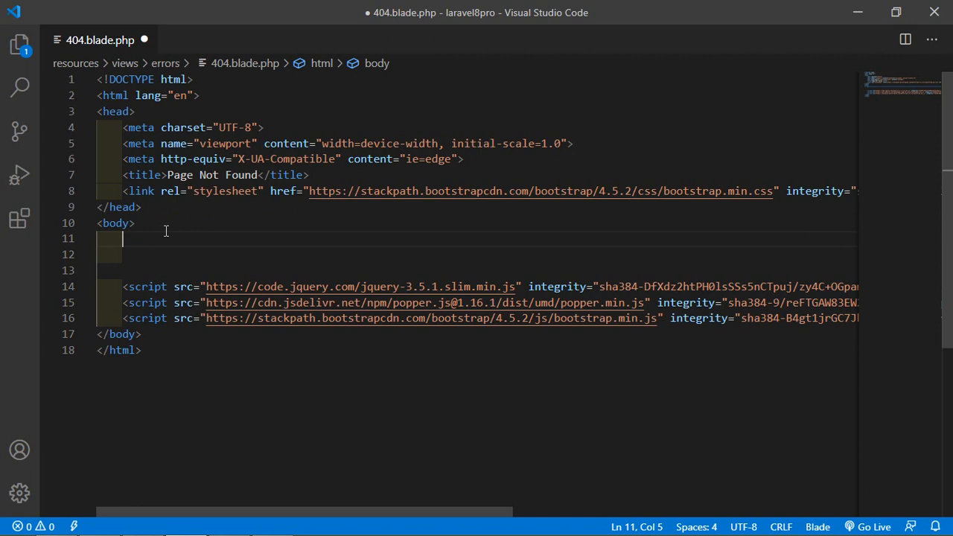
# Add a section with inline style padding-top:100px in the body
pyautogui.write('<section></section>')
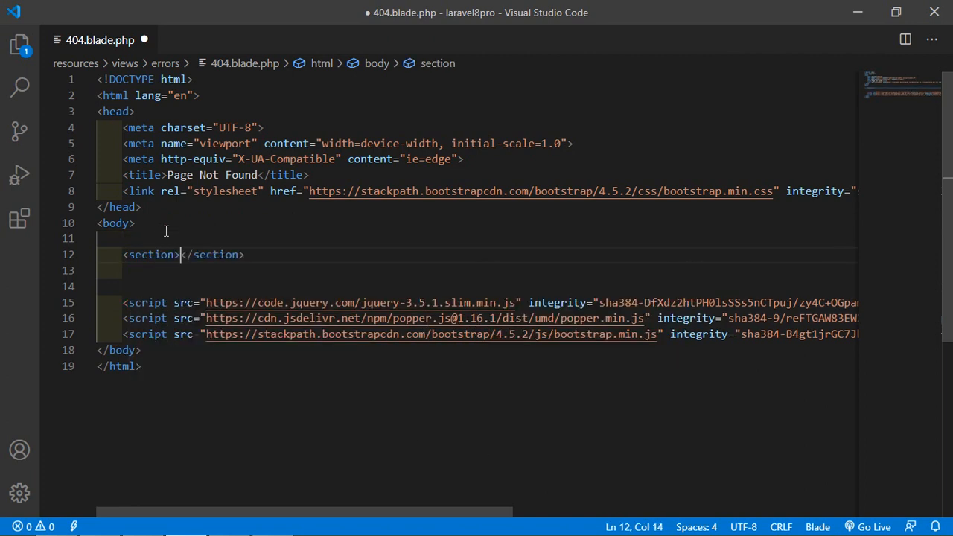
pyautogui.write('style')
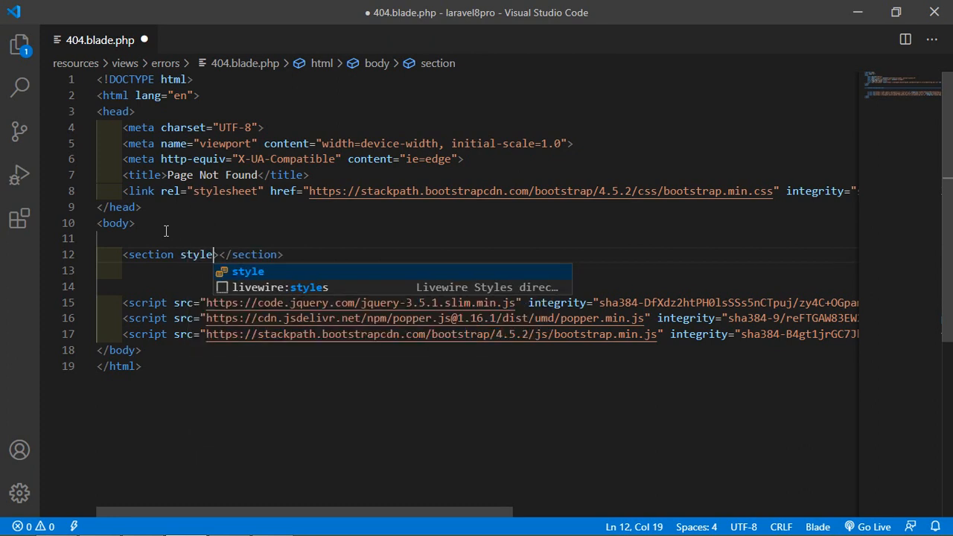
pyautogui.write('="')
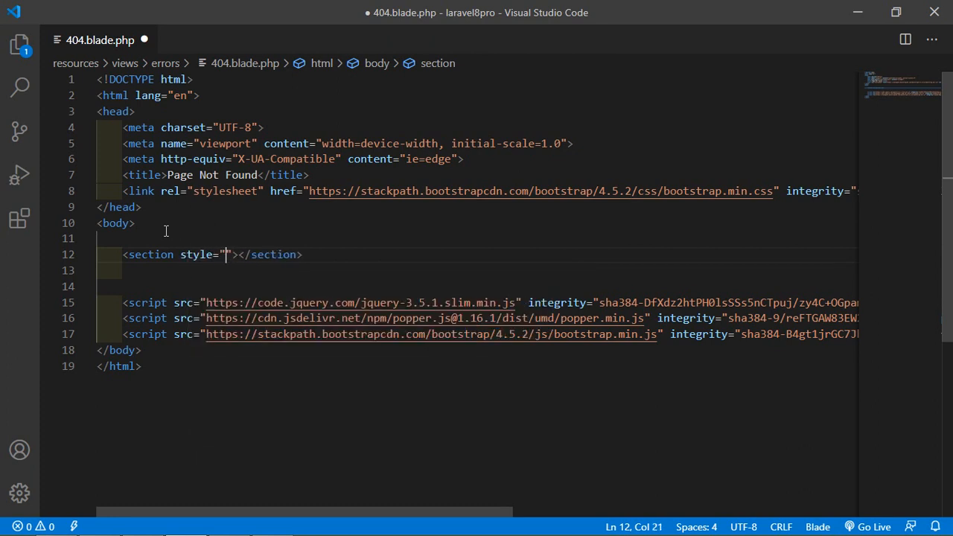
pyautogui.write('padding-to')
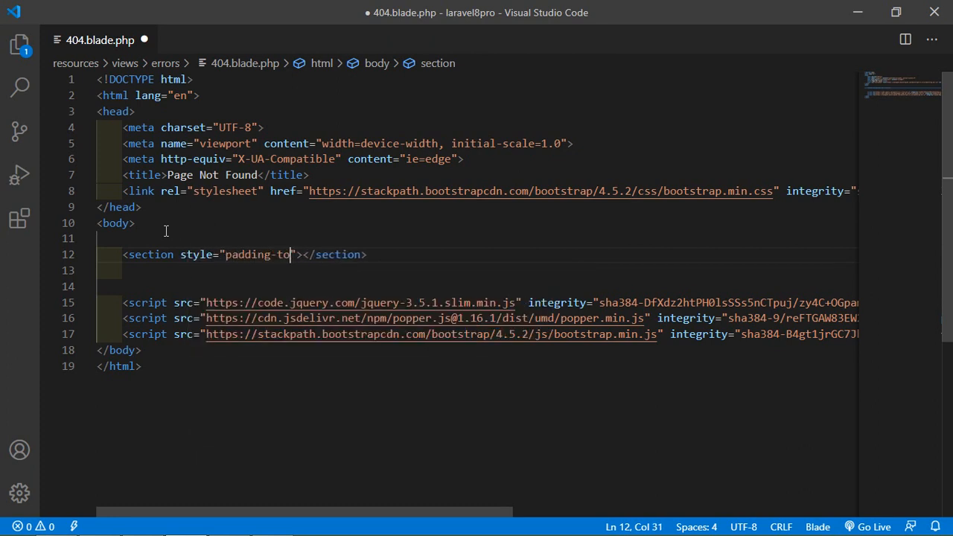
pyautogui.write(':100px;')
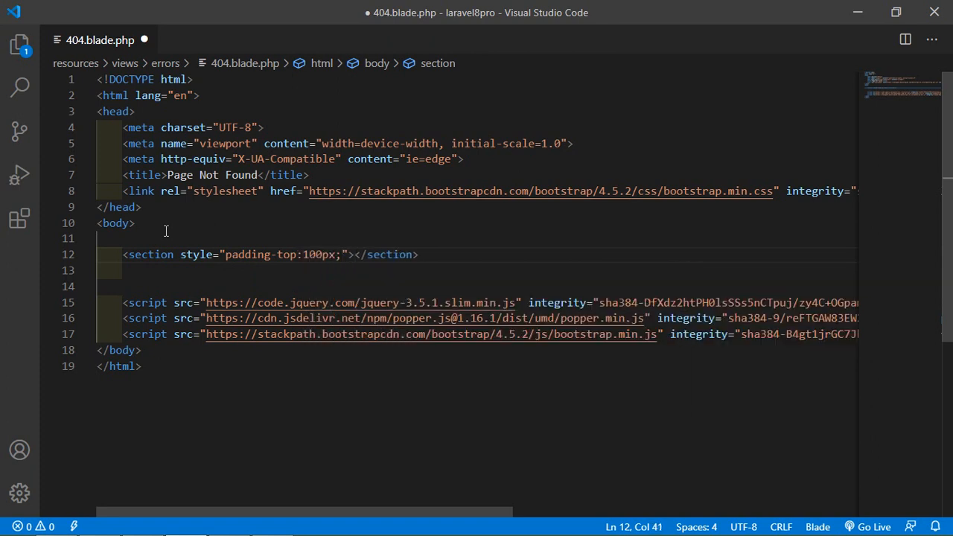
pyautogui.press('Enter')
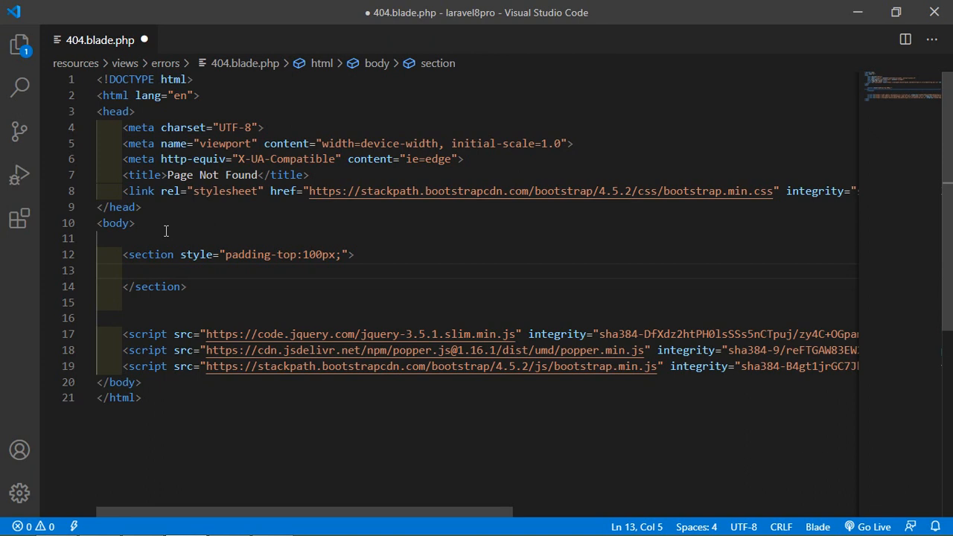
# Nest a container, row and col-md-8 offset-md-2 text-center column via Emmet
pyautogui.write('.con')
pyautogui.write('.col')
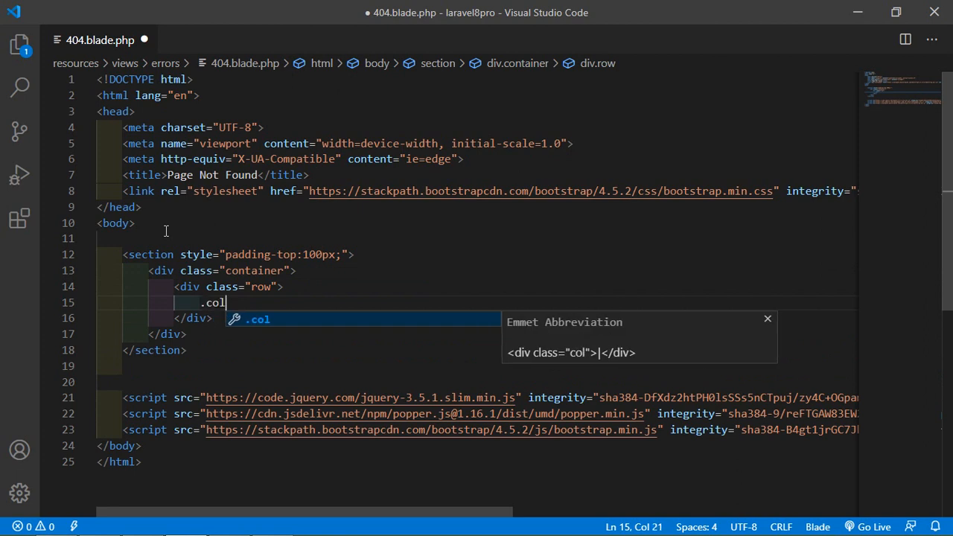
pyautogui.write('-md-')
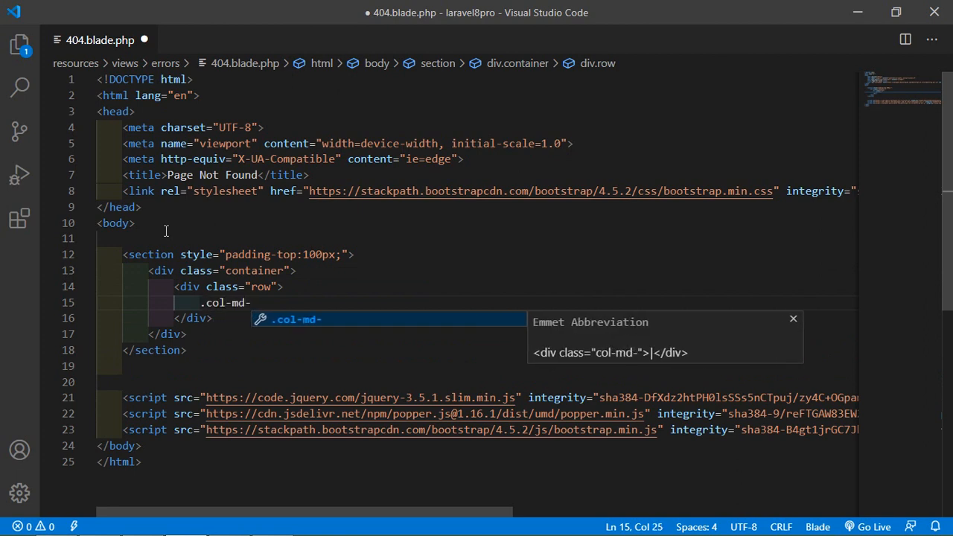
pyautogui.write('8.o')
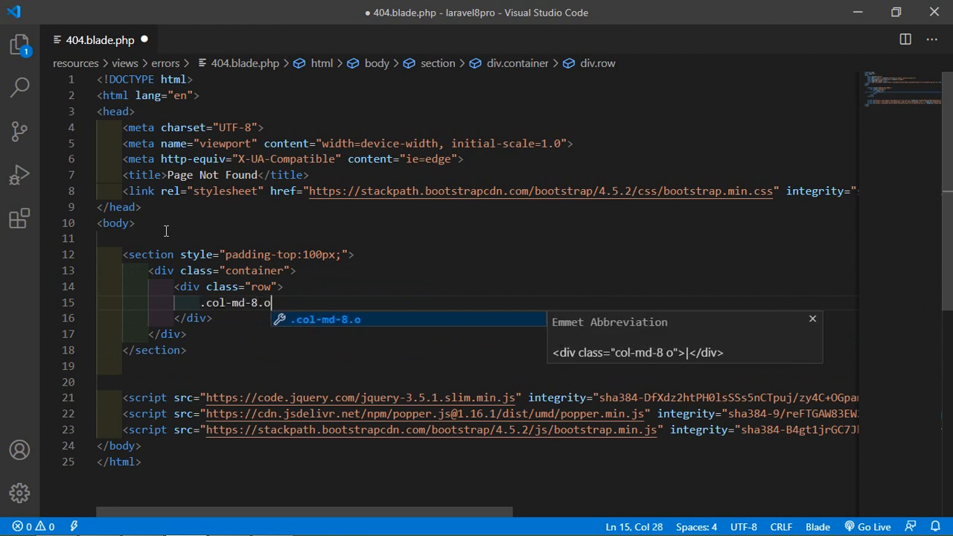
pyautogui.write('ffset')
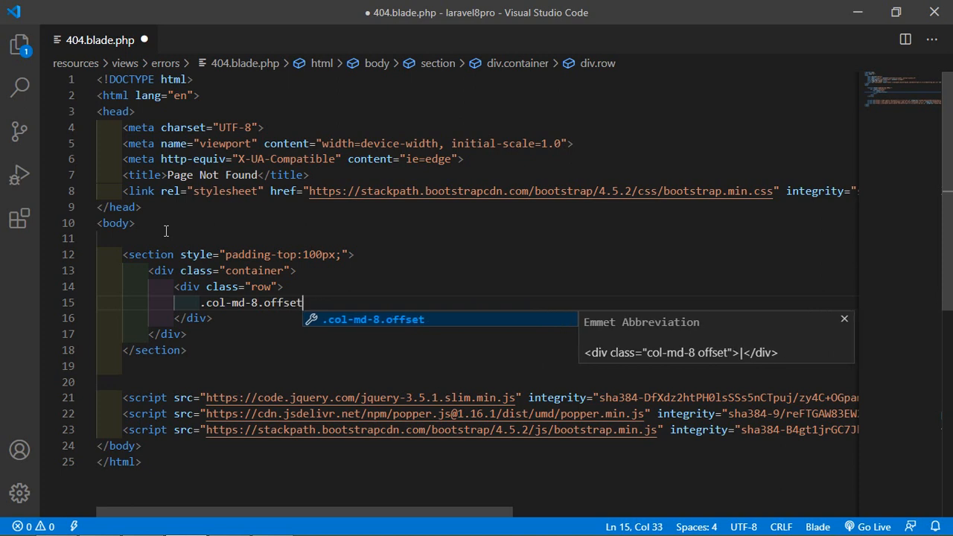
pyautogui.write('-md-2')
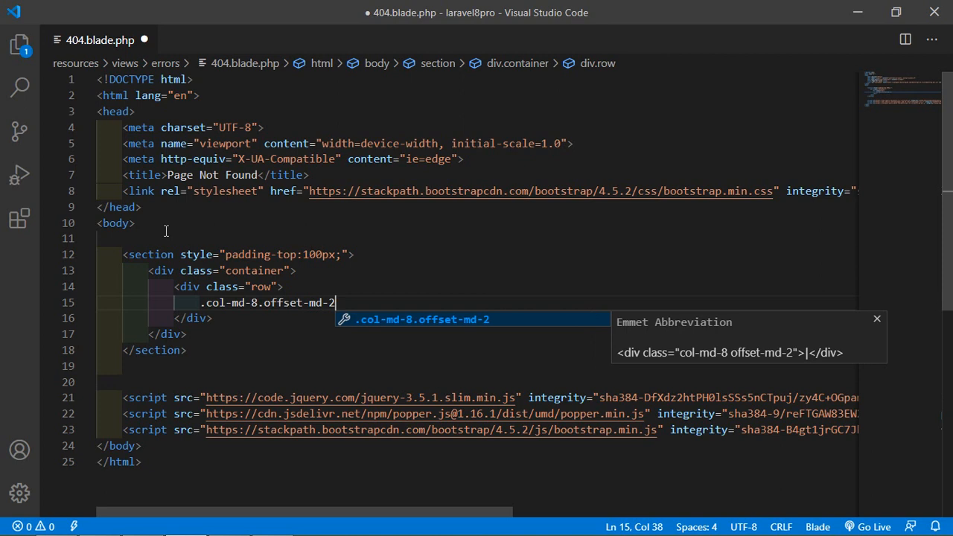
pyautogui.write('.text-center"></div>')
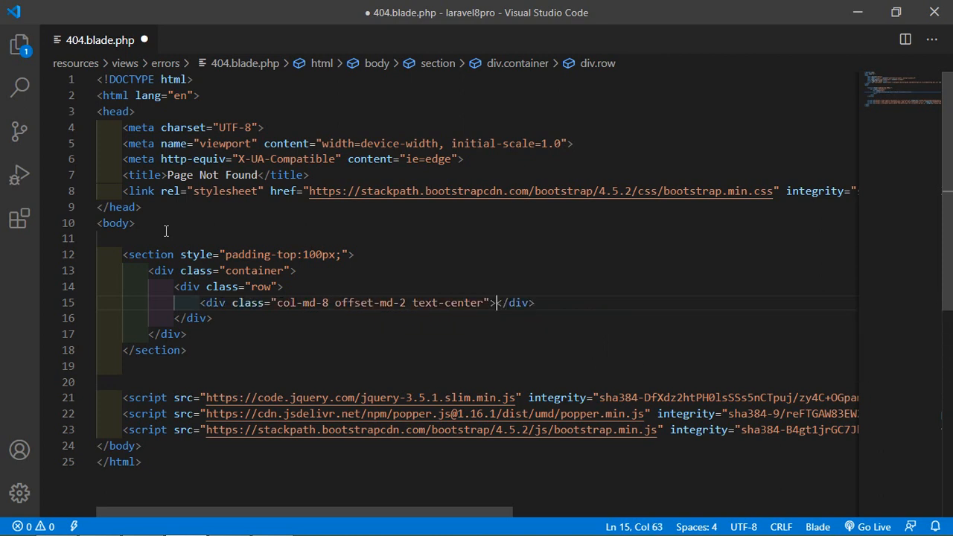
pyautogui.press('Enter')
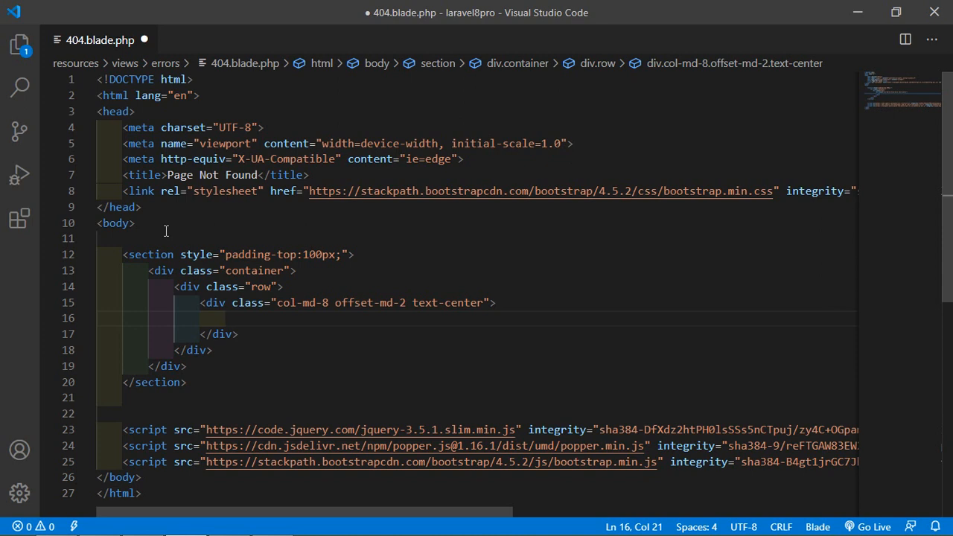
# Add an h1 reading 404 with font-size 162px inside the column
pyautogui.write('<')
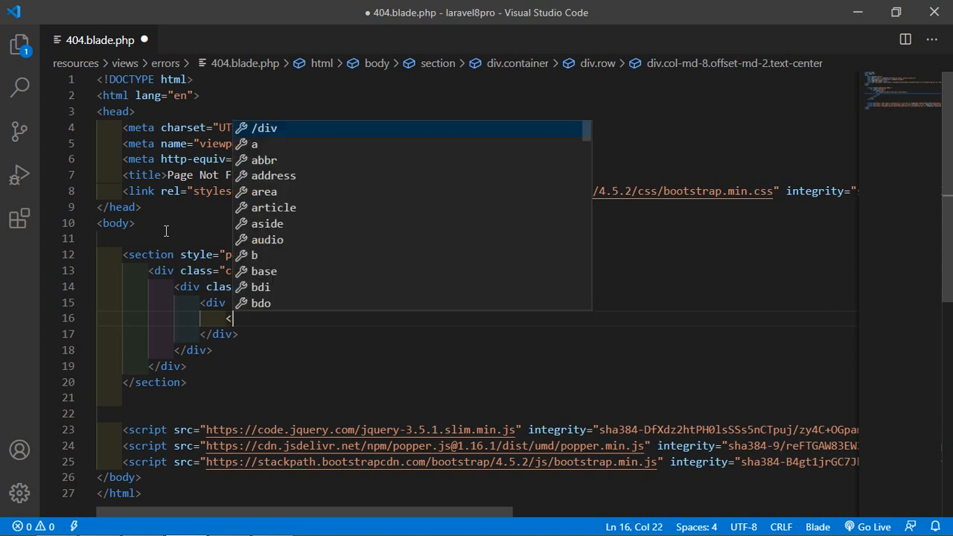
pyautogui.write('h1></h1>')
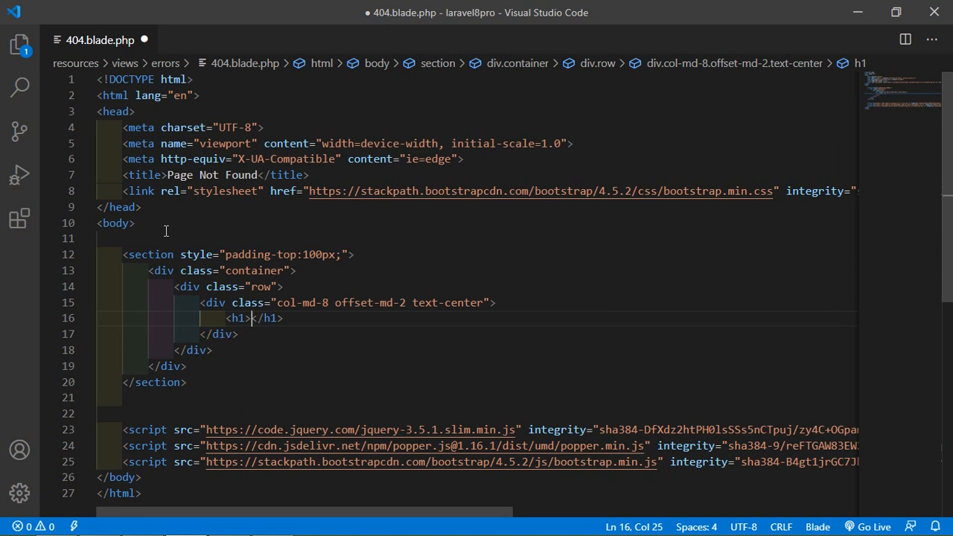
pyautogui.write('404')
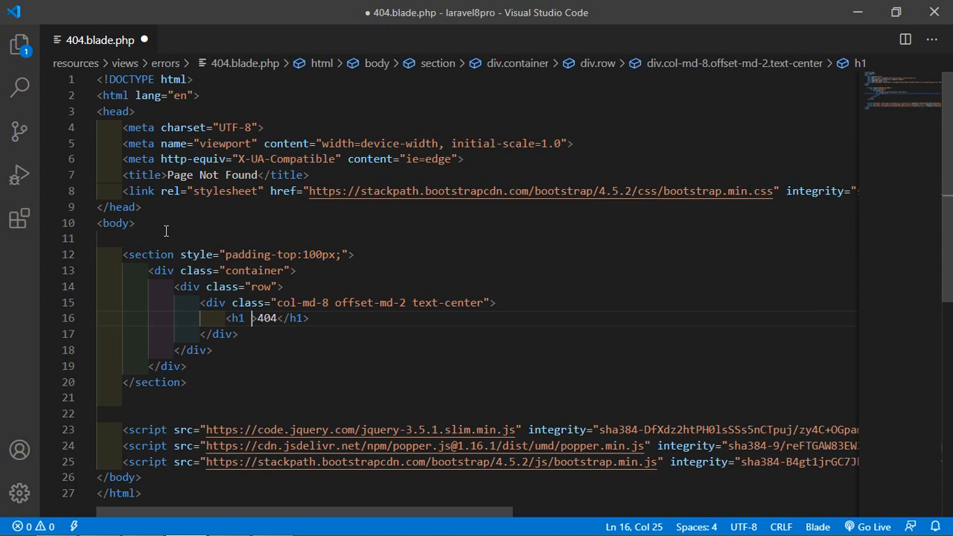
pyautogui.write('s')
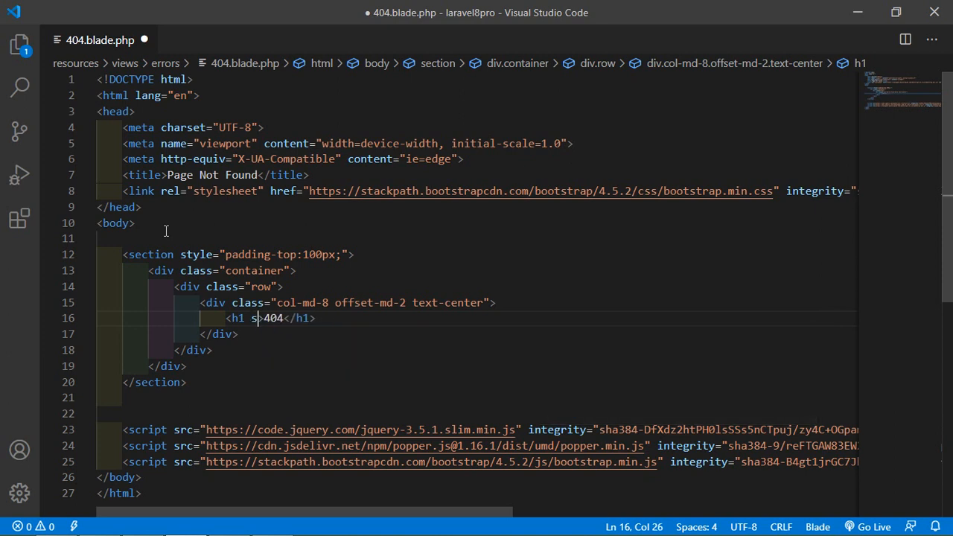
pyautogui.write('tyle=""')
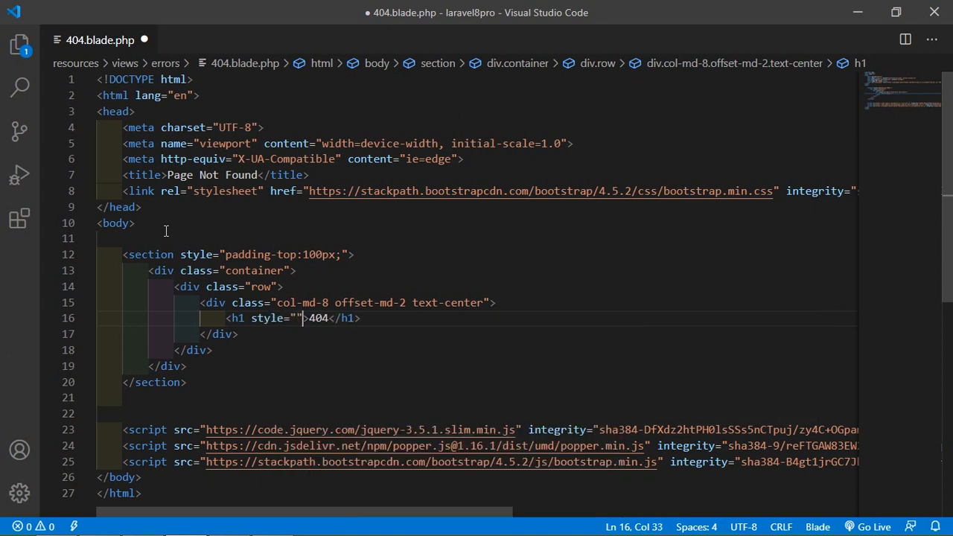
pyautogui.write('font-')
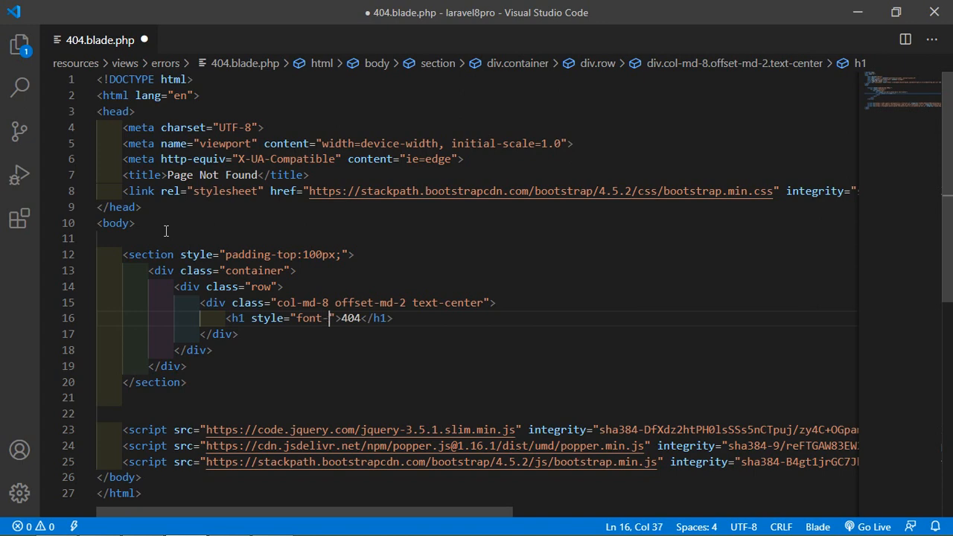
pyautogui.write('size')
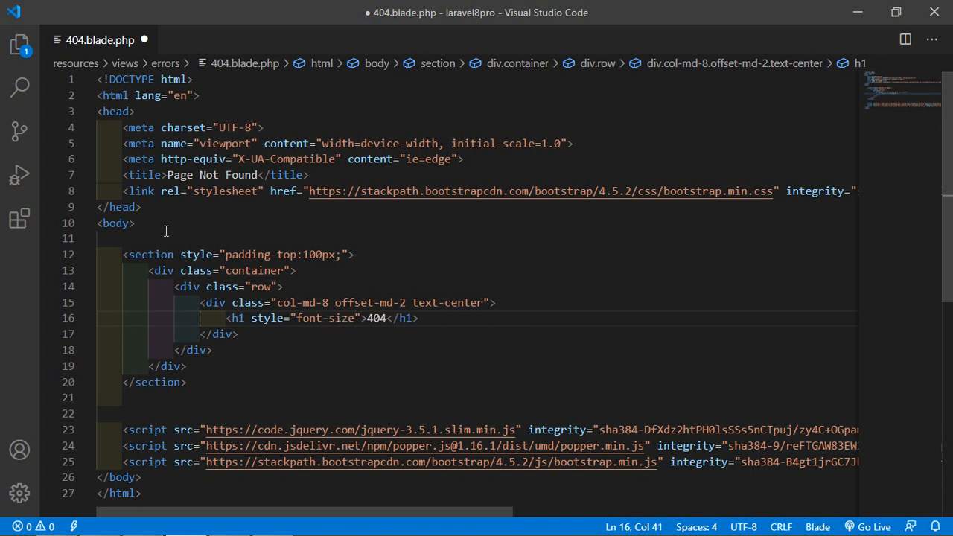
pyautogui.write('162px;')
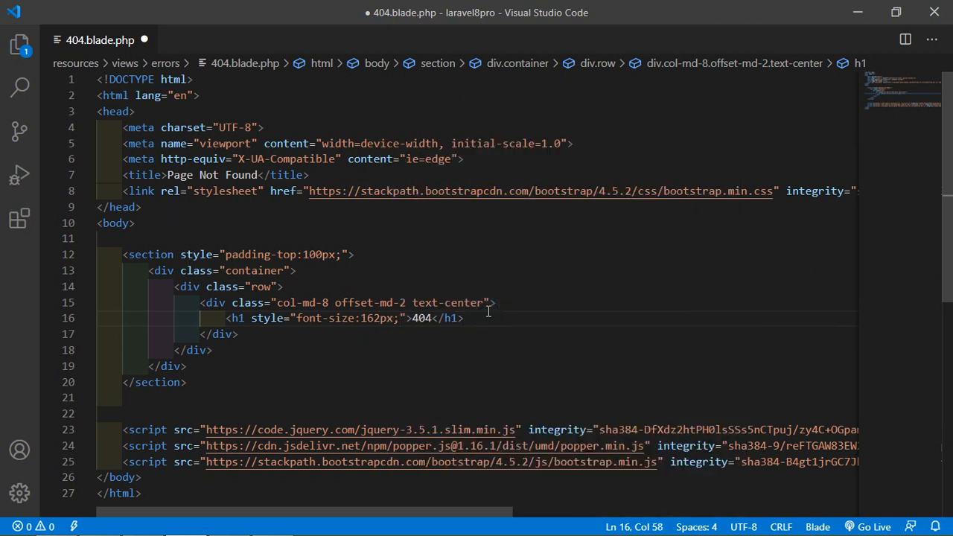
# Add an h2 subheading reading Page Not Found and begin a paragraph
pyautogui.write('<h2></h2>')
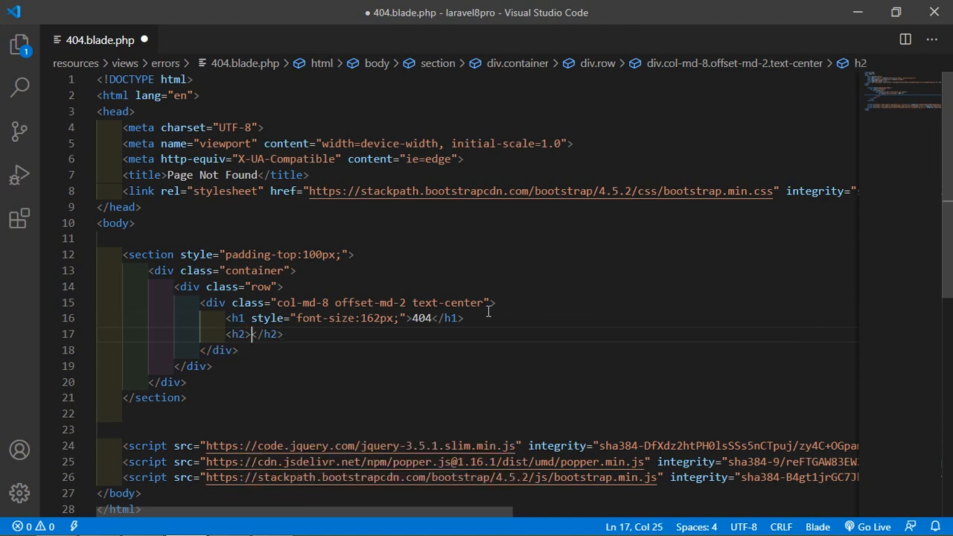
pyautogui.write('Page Not')
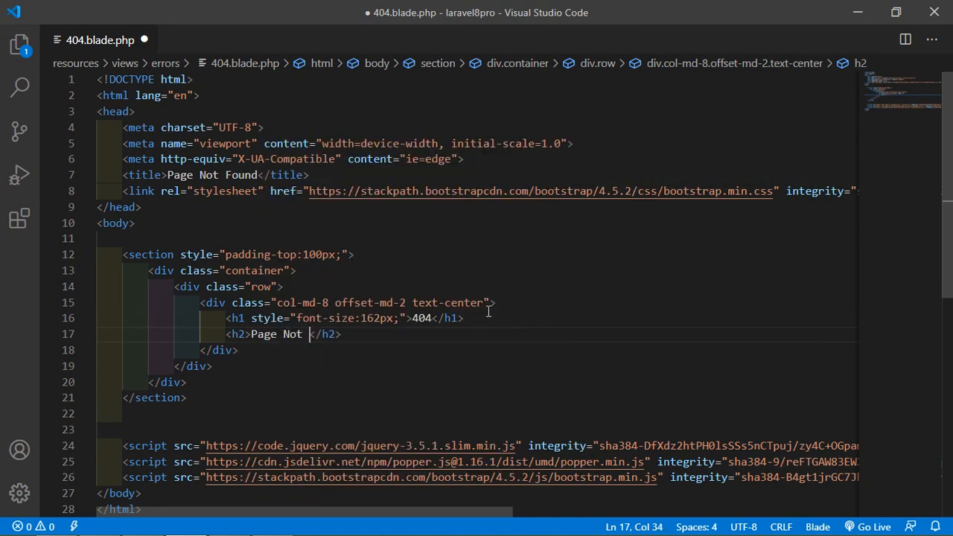
pyautogui.write('Found')
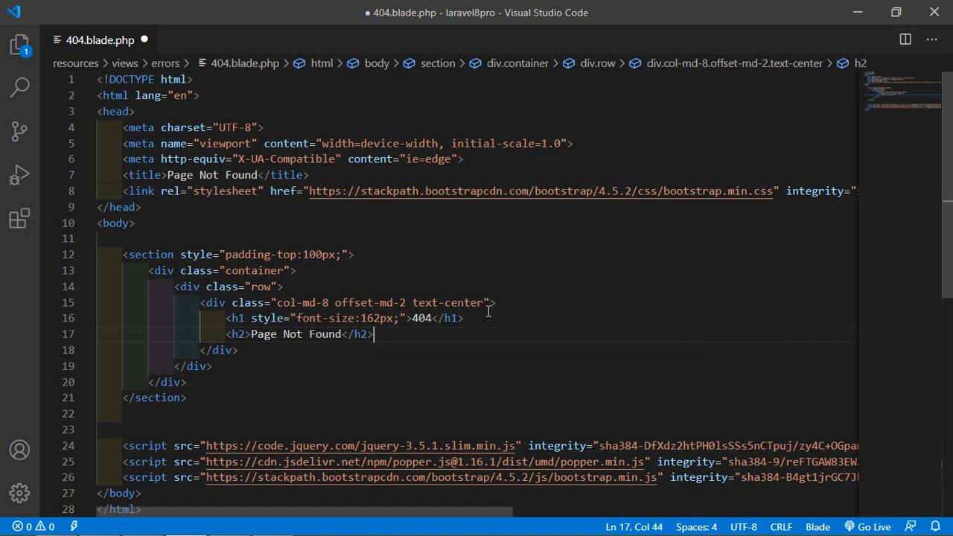
pyautogui.write('<p')
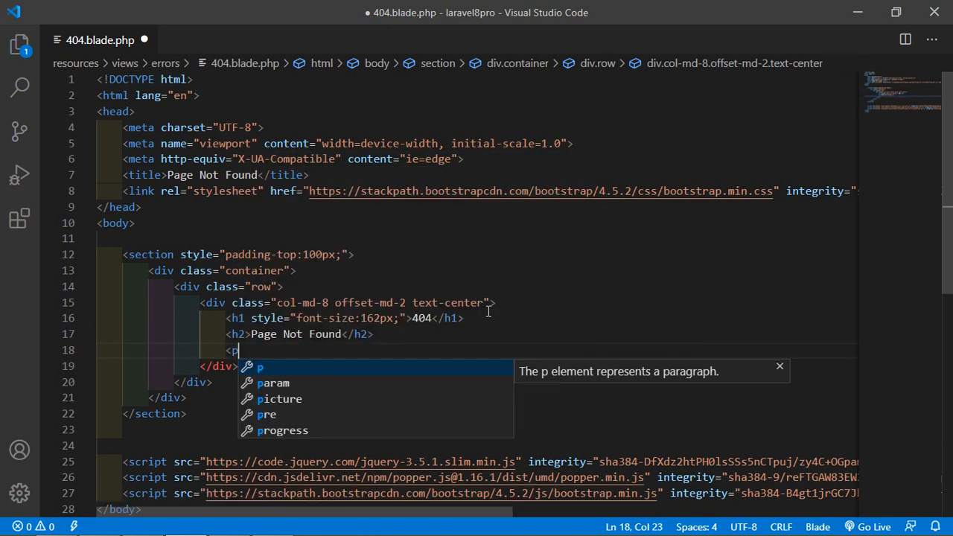
# Write the paragraph 'We are sorry, the page you requested could not be found. Please go back to the homepage.'
pyautogui.press('Tab')
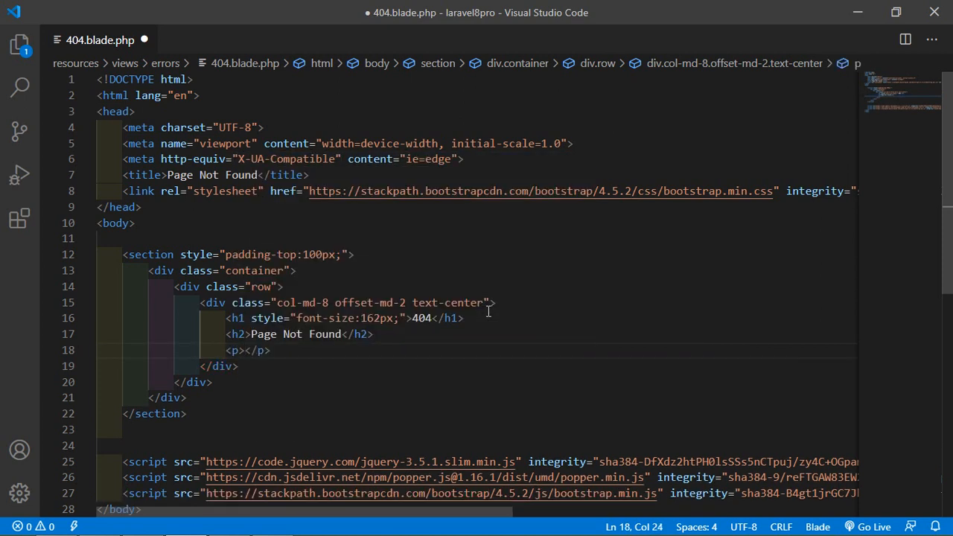
pyautogui.write('We are sorry')
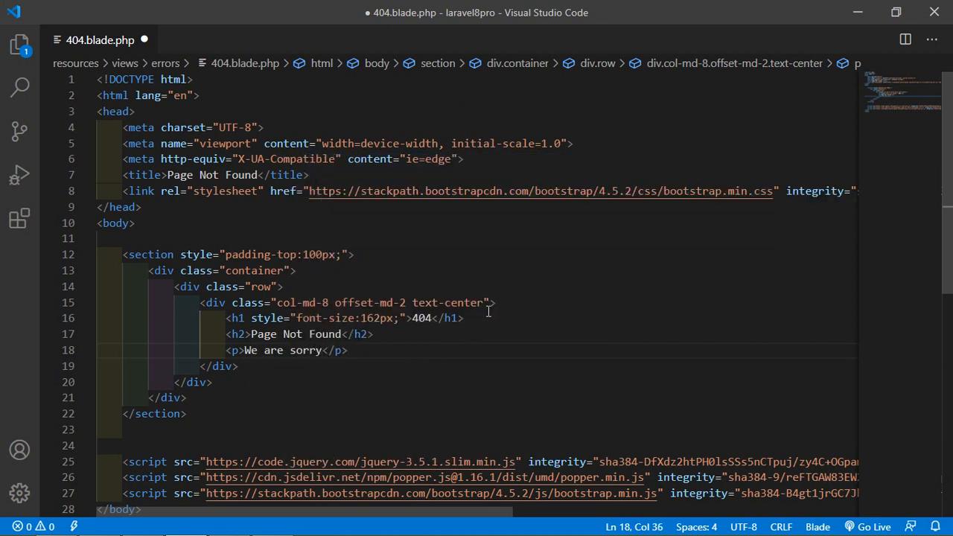
pyautogui.write(', the page you requested coul')
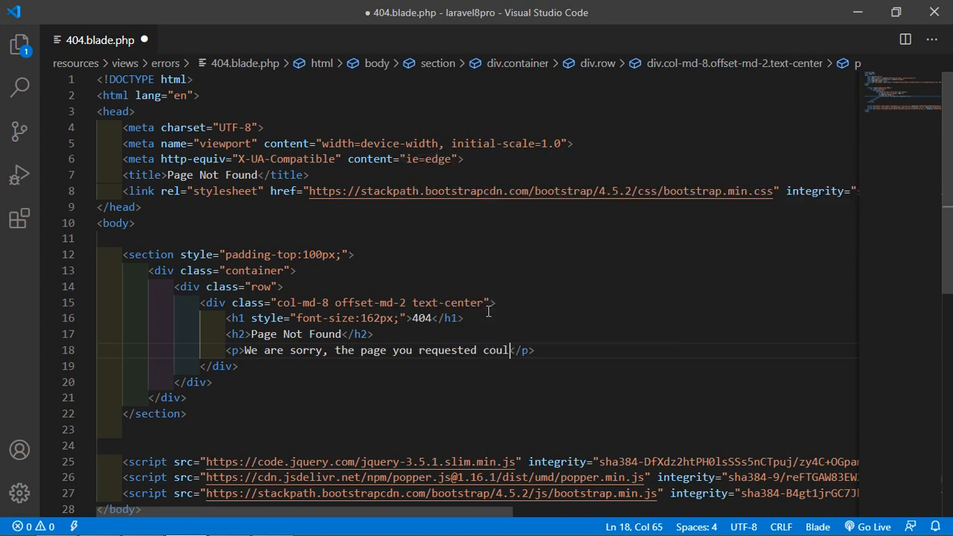
pyautogui.write('d not b')
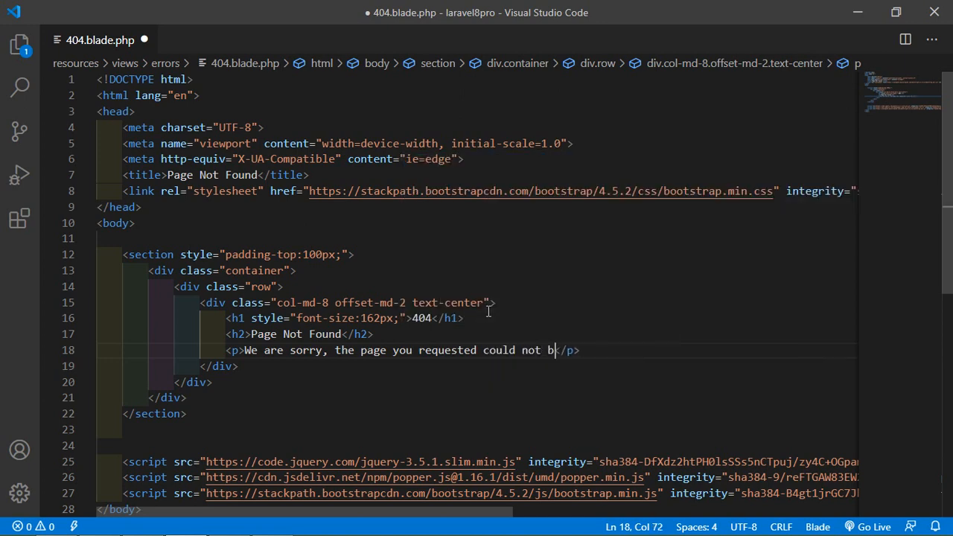
pyautogui.write('e found. Please go')
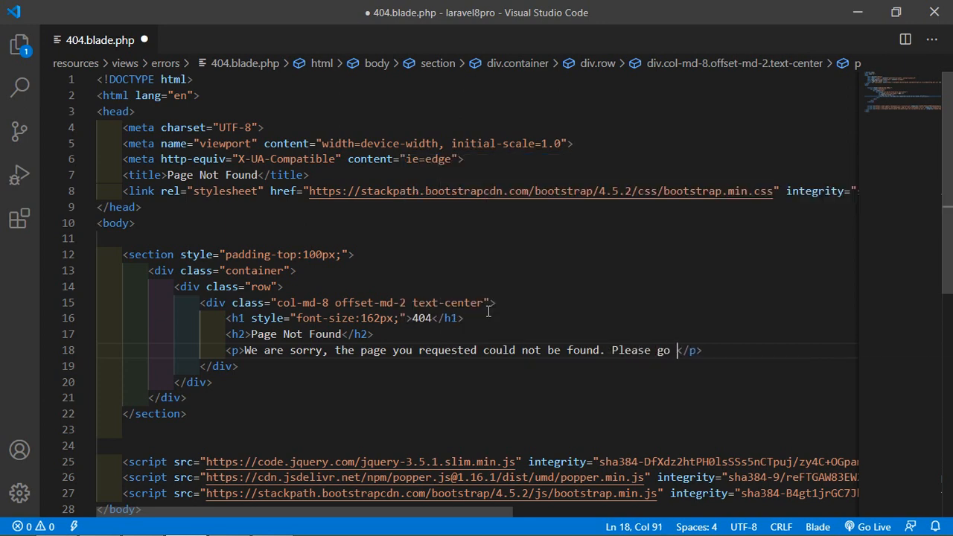
pyautogui.write('back')
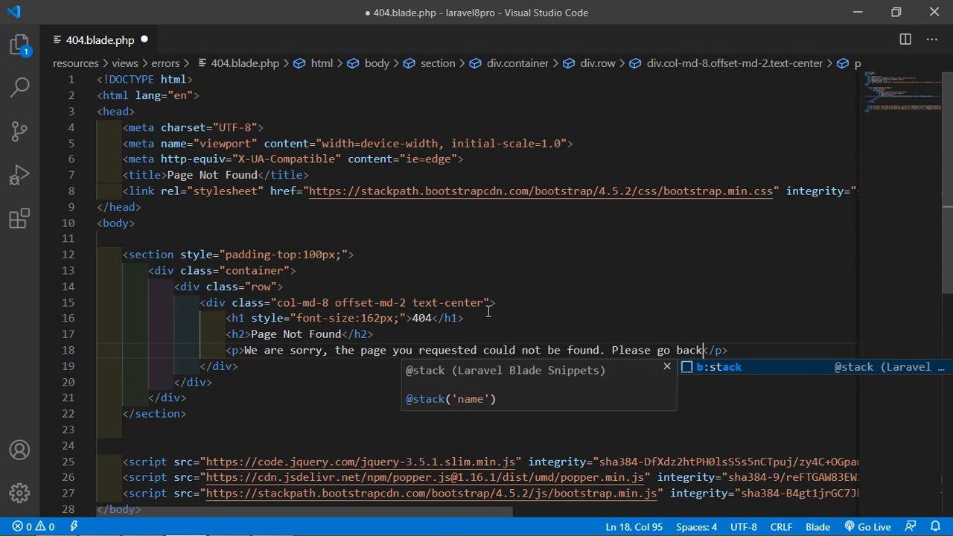
pyautogui.write('to the')
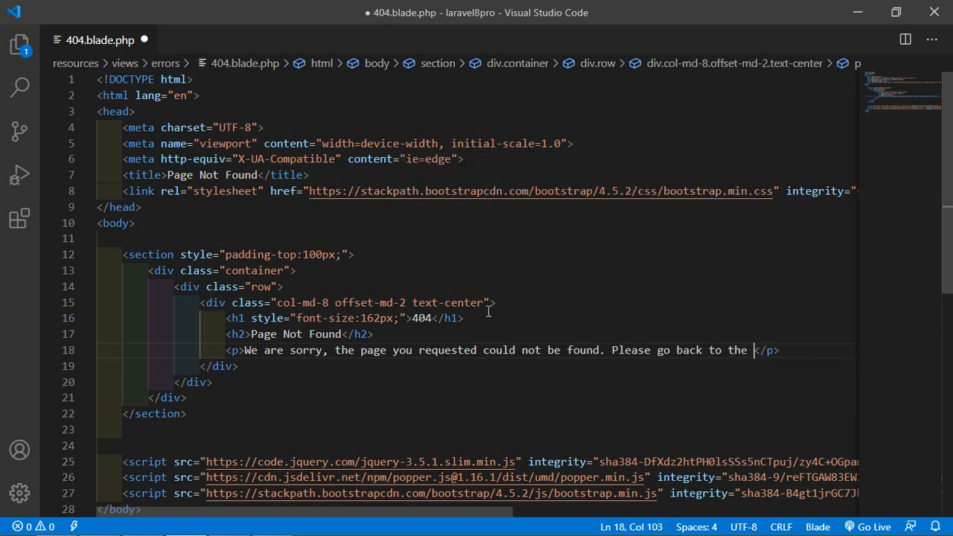
pyautogui.write('homepage')
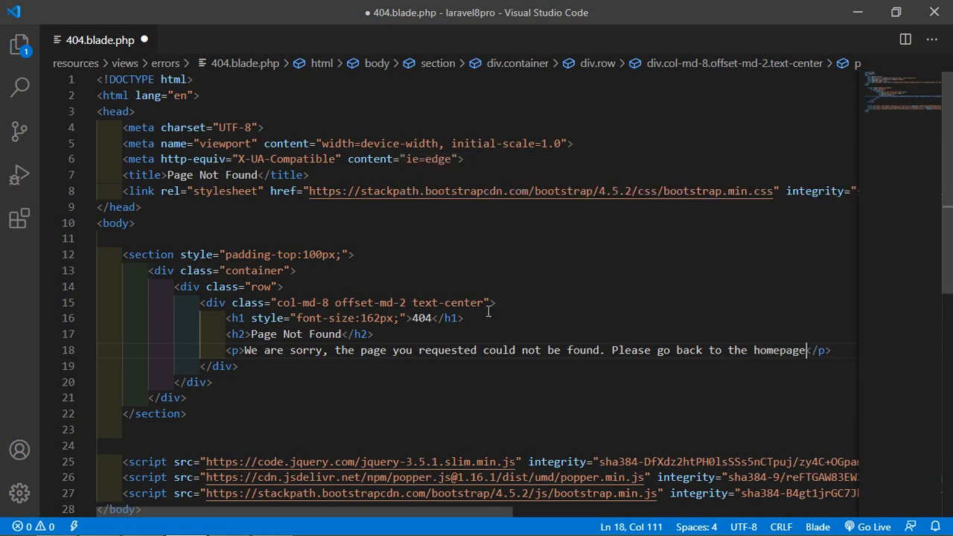
pyautogui.write('.')
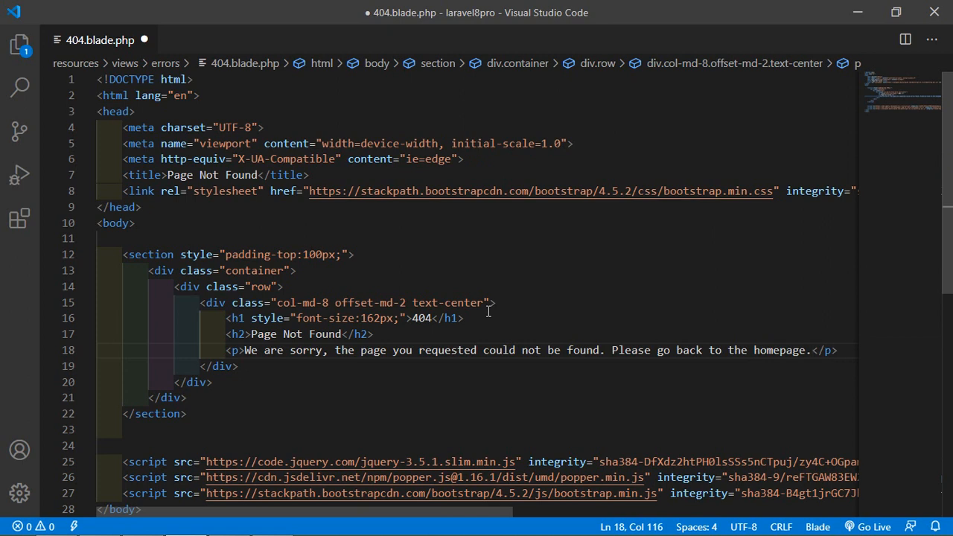
pyautogui.write('<a')
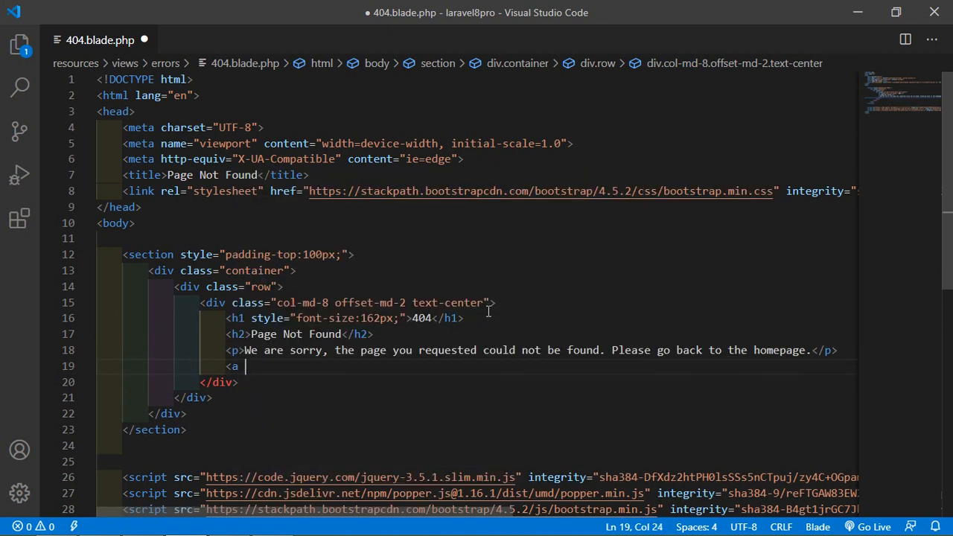
# Add an anchor with href "/" and class btn btn-primary reading Visit Homepage, and save
pyautogui.write('href="')
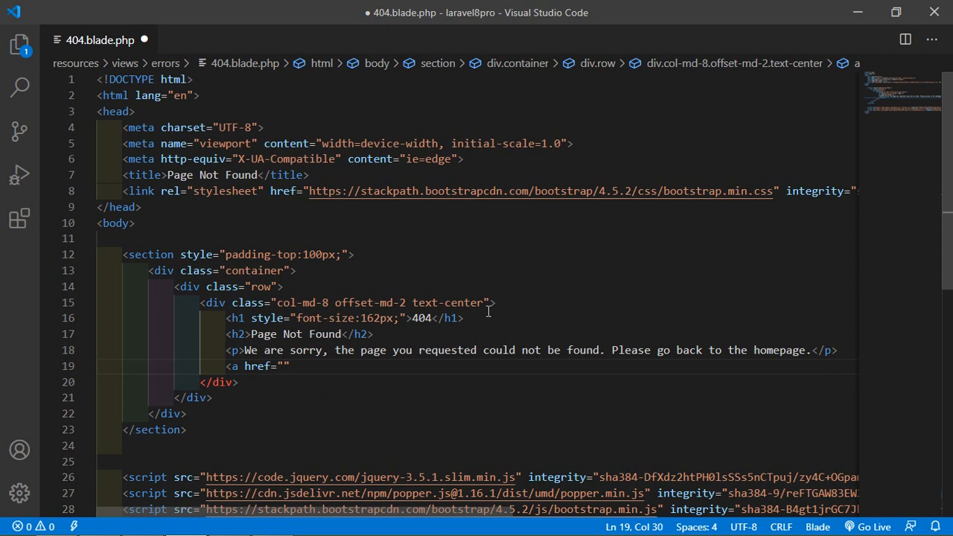
pyautogui.write('/')
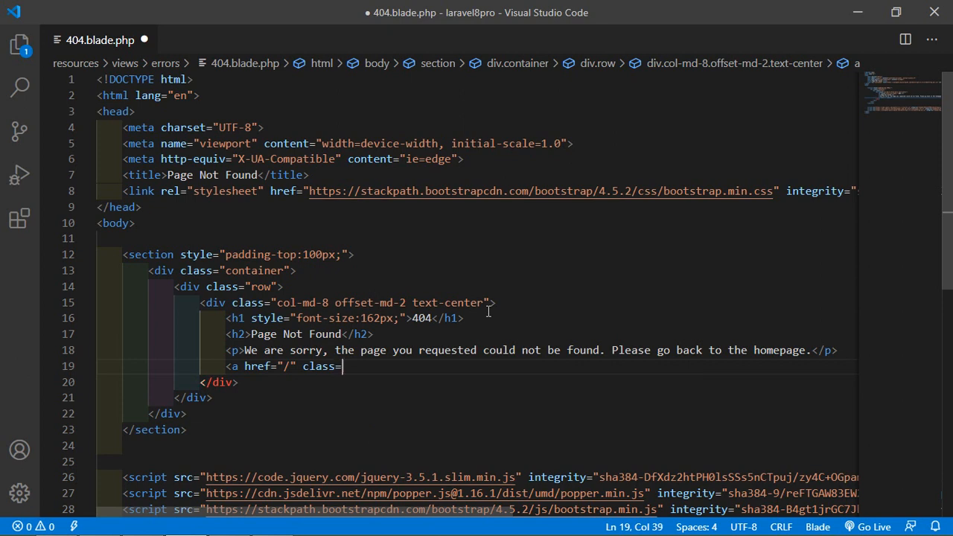
pyautogui.write('"btn btn')
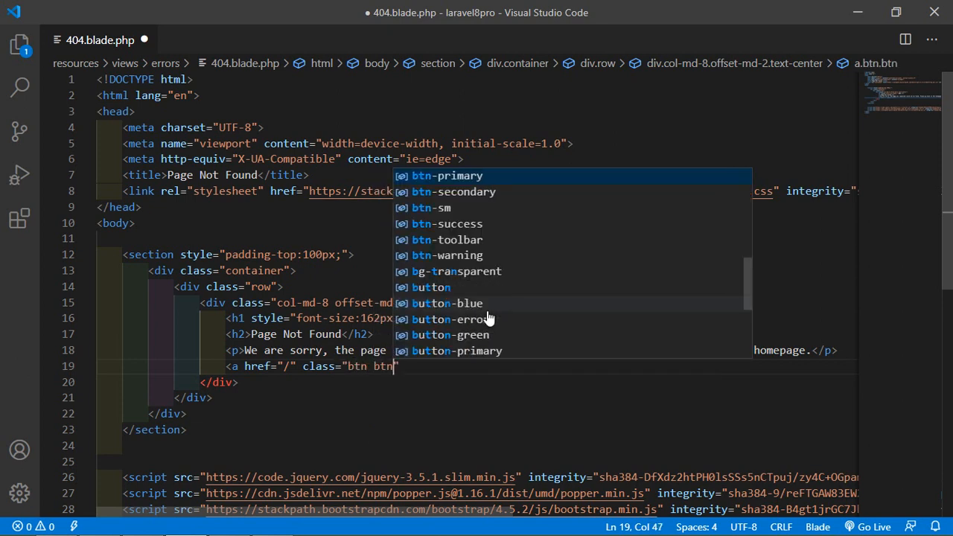
pyautogui.write('-primary')
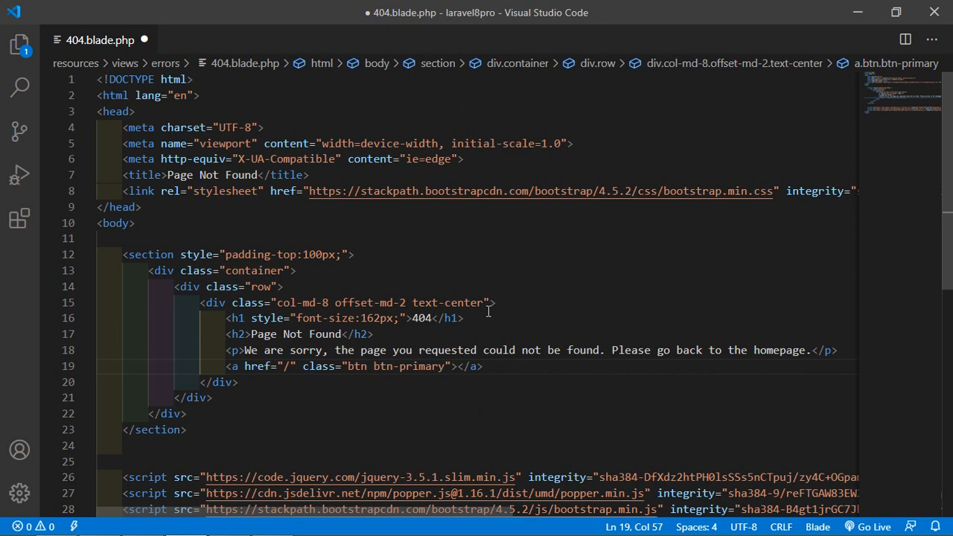
pyautogui.write('Visit Homepa')
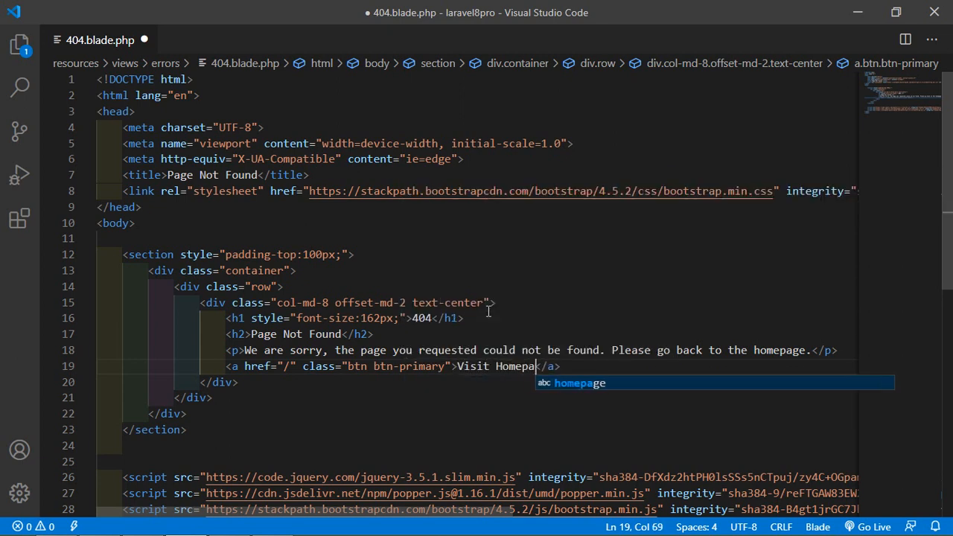
pyautogui.write('ge')
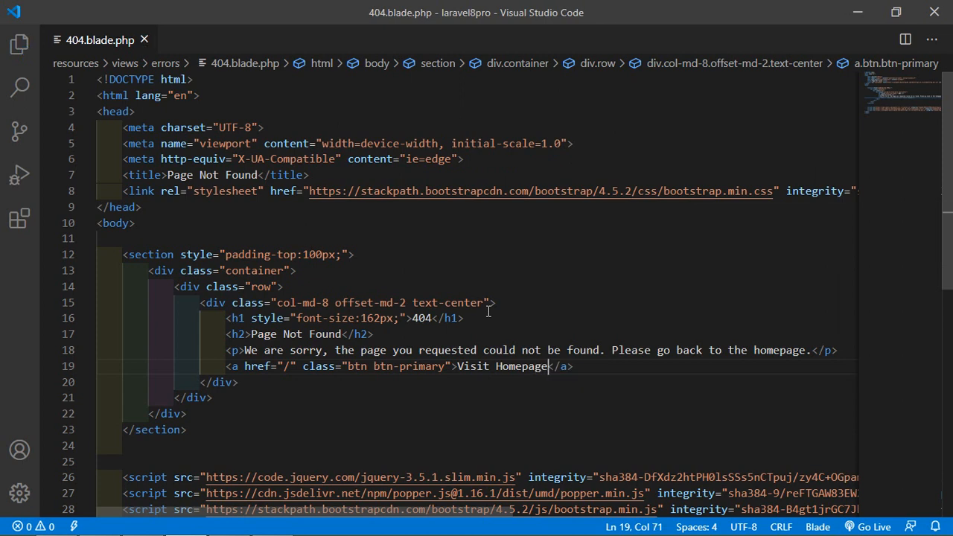
pyautogui.moveTo(429, 357)
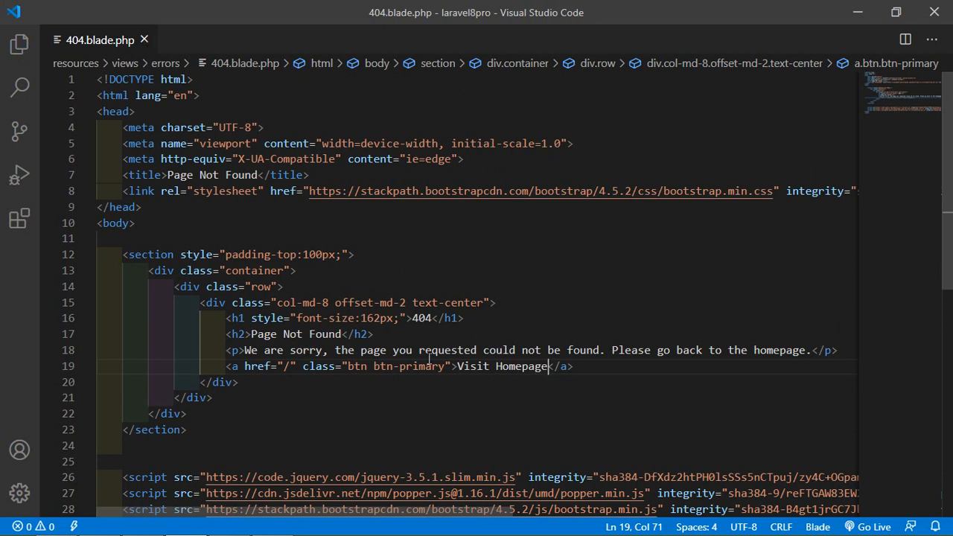
pyautogui.moveTo(476, 249)
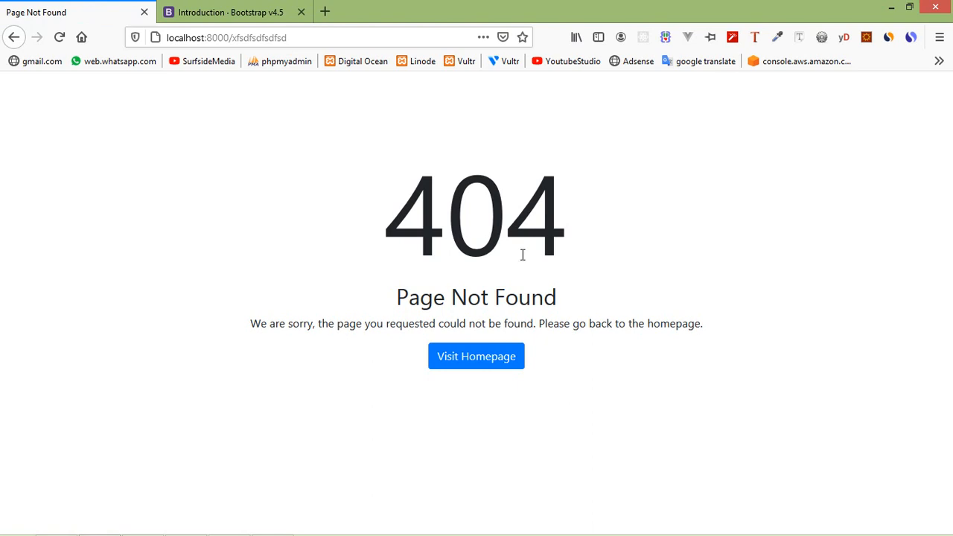
# Use the 404 page's Visit Homepage button to return to the Laravel welcome page
pyautogui.click(477, 356)
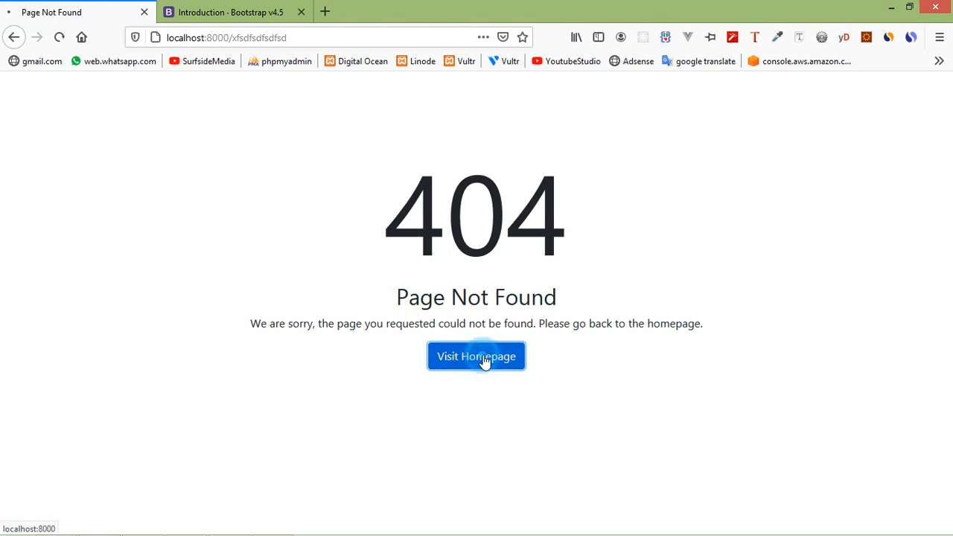
pyautogui.click(477, 356)
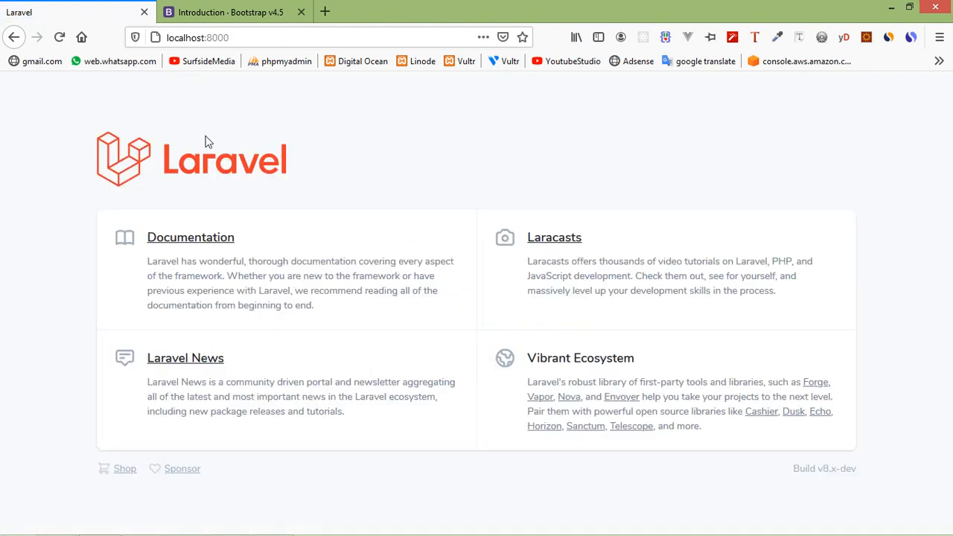
pyautogui.moveTo(456, 290)
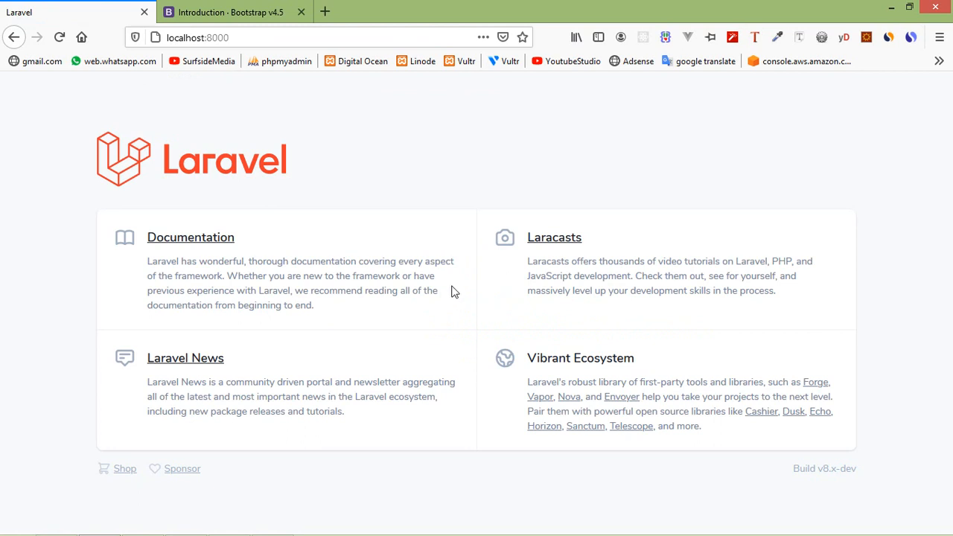